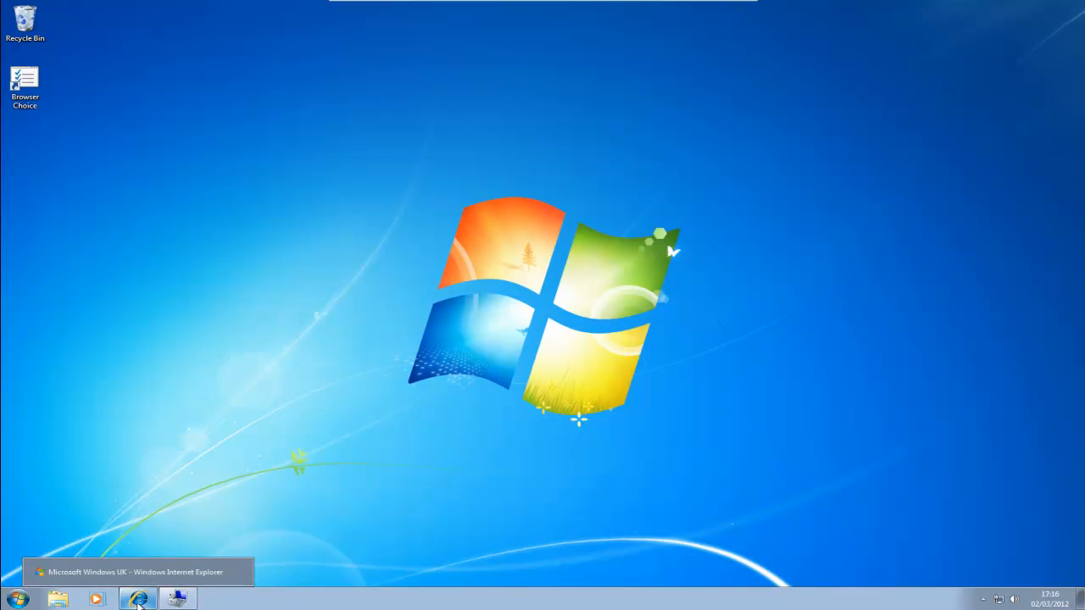
- In Internet Explorer, follow the Windows 8 banner's 'Learn more' link, then 'Get it now'
{"action": "left_click", "coordinate": [137, 599]}
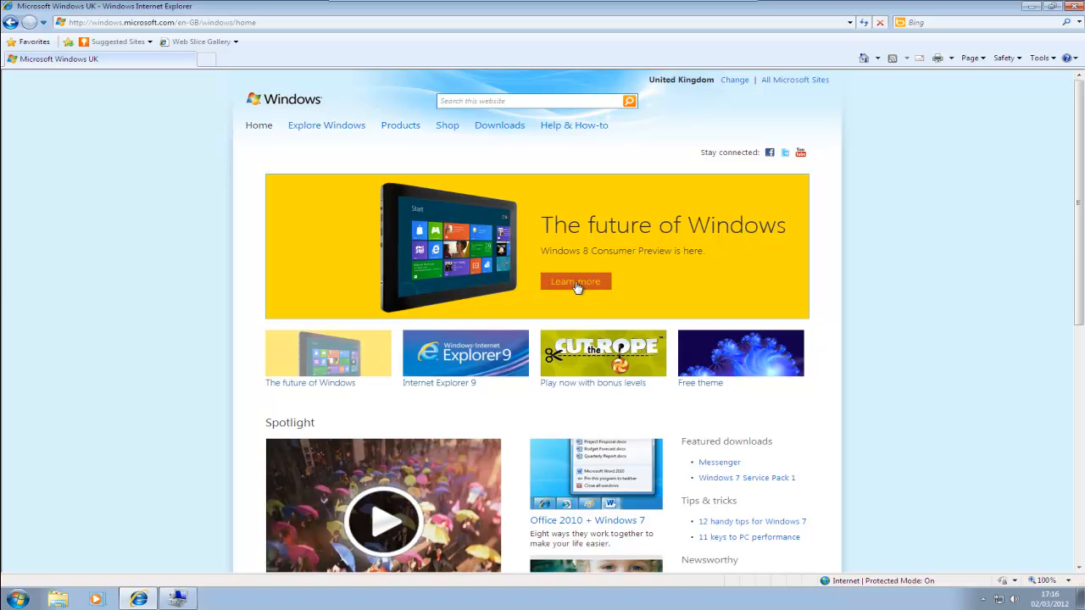
{"action": "left_click", "coordinate": [576, 281]}
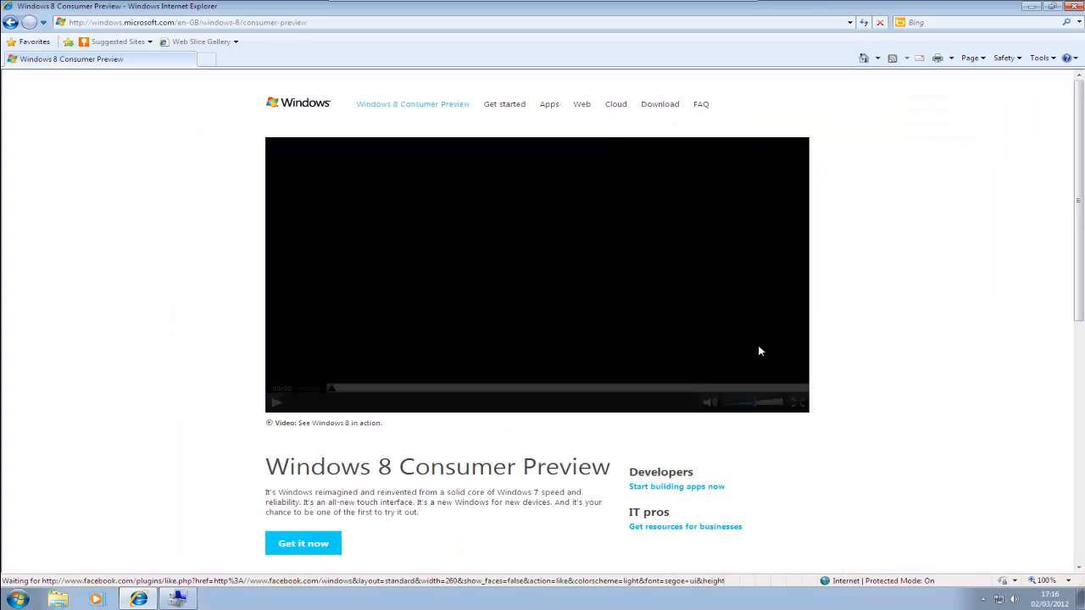
{"action": "scroll", "scroll_direction": "down", "scroll_amount": 3}
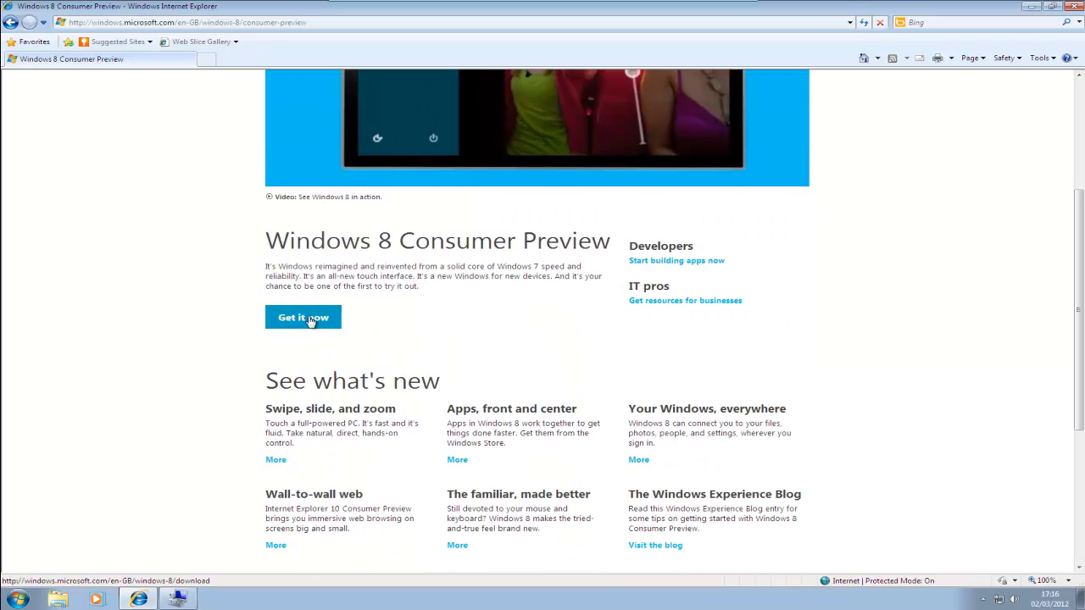
{"action": "left_click", "coordinate": [302, 317]}
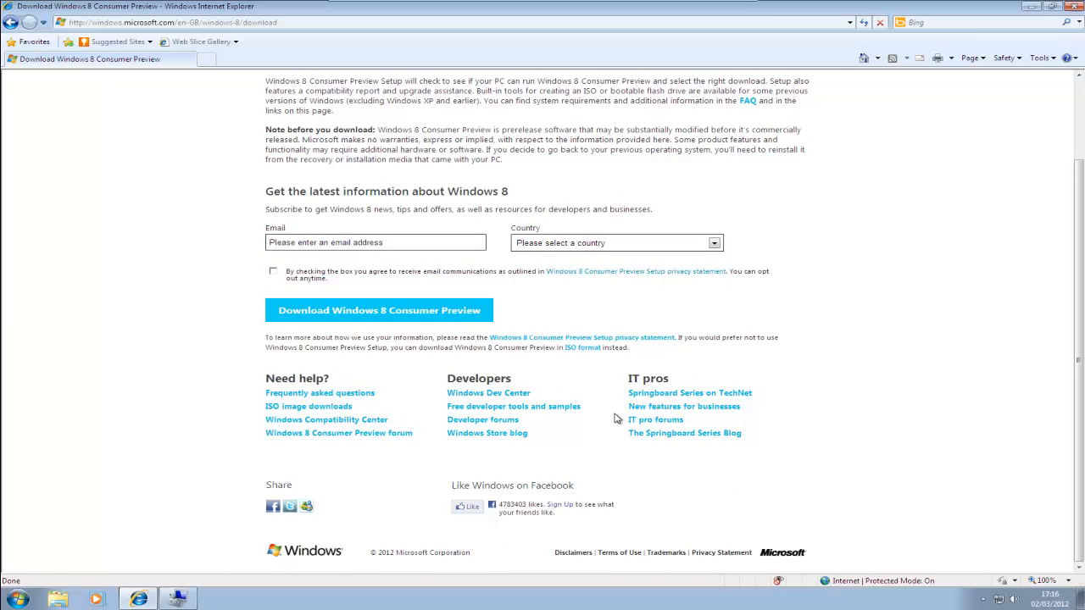
{"action": "mouse_move", "coordinate": [760, 403]}
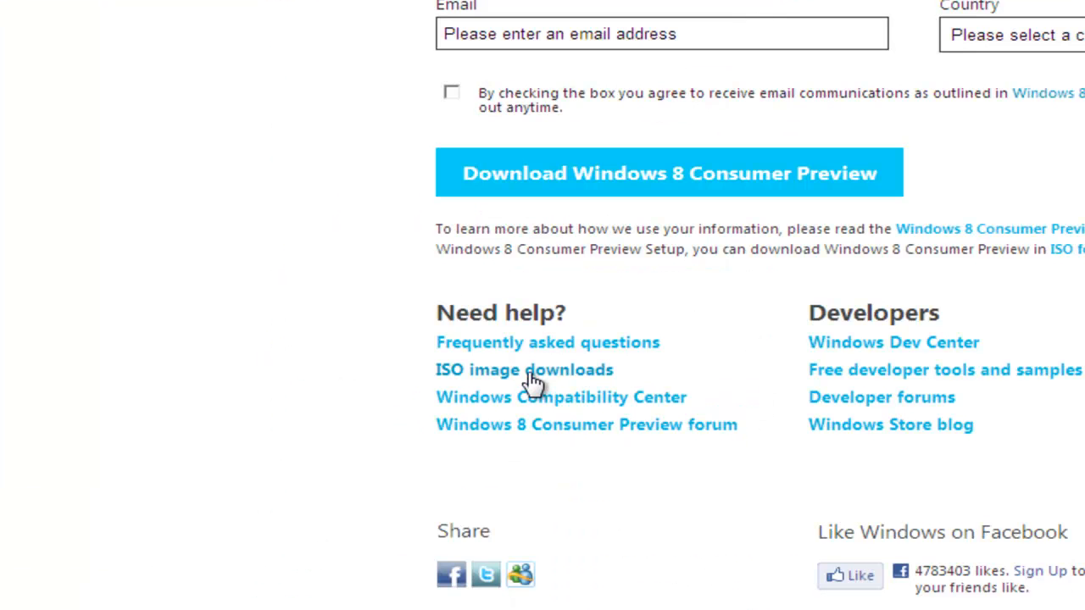
{"action": "mouse_move", "coordinate": [479, 376]}
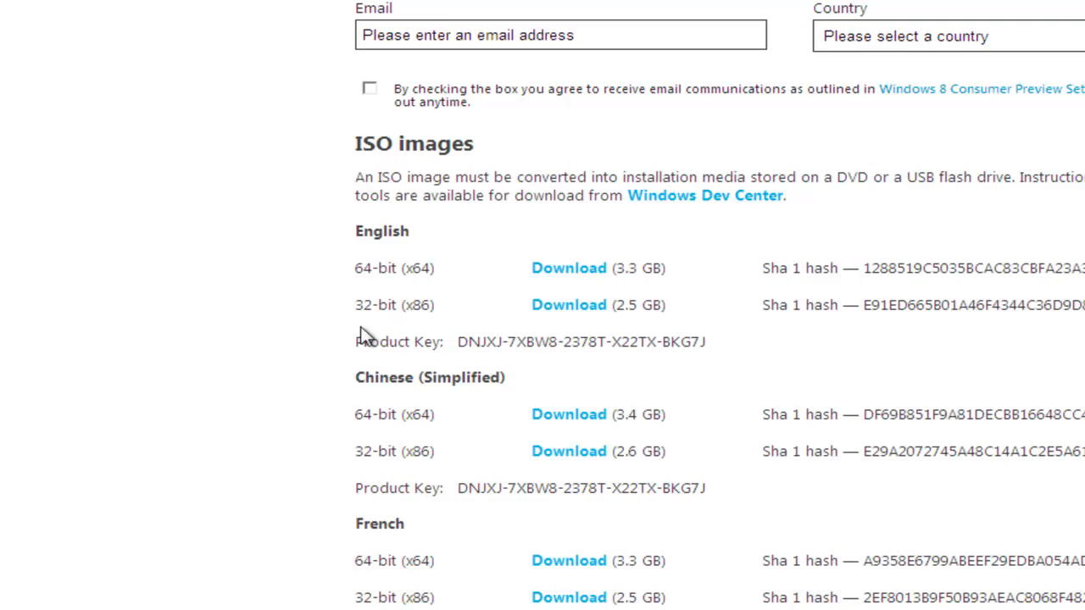
{"action": "mouse_move", "coordinate": [419, 289]}
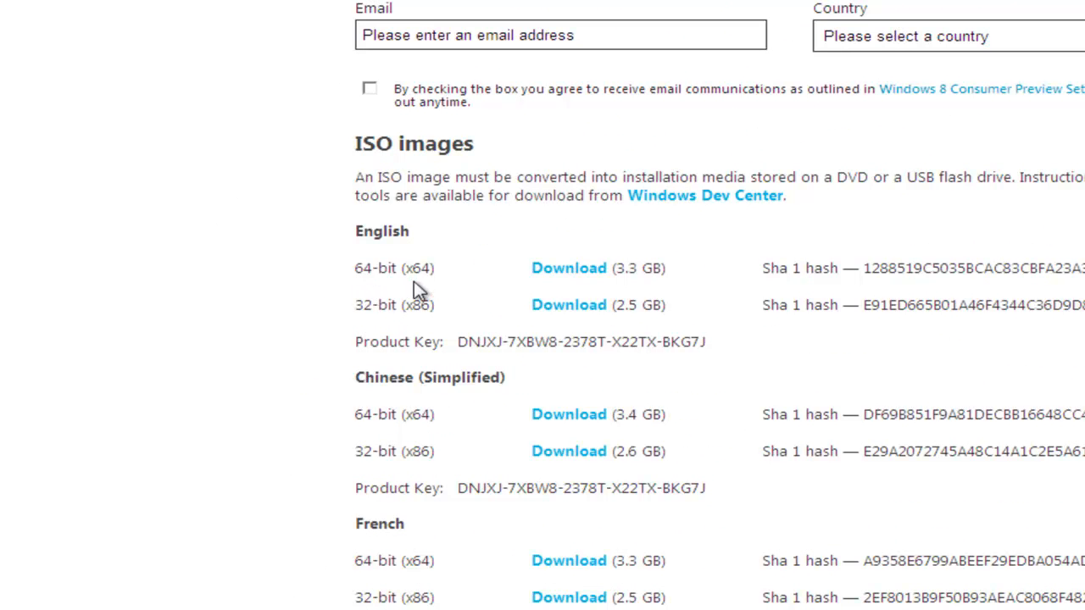
{"action": "mouse_move", "coordinate": [450, 263]}
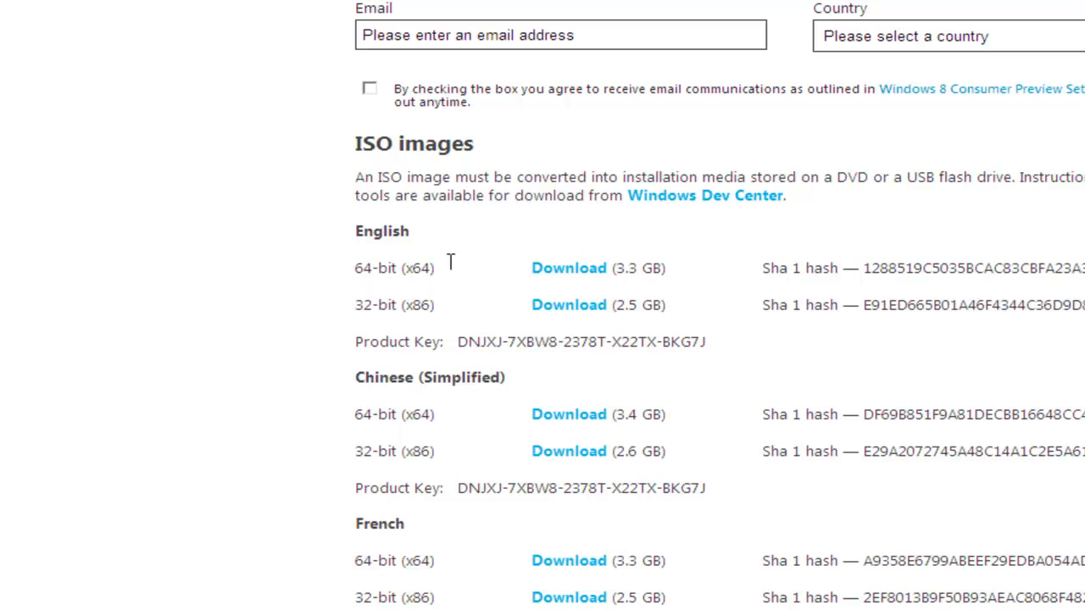
{"action": "mouse_move", "coordinate": [458, 303]}
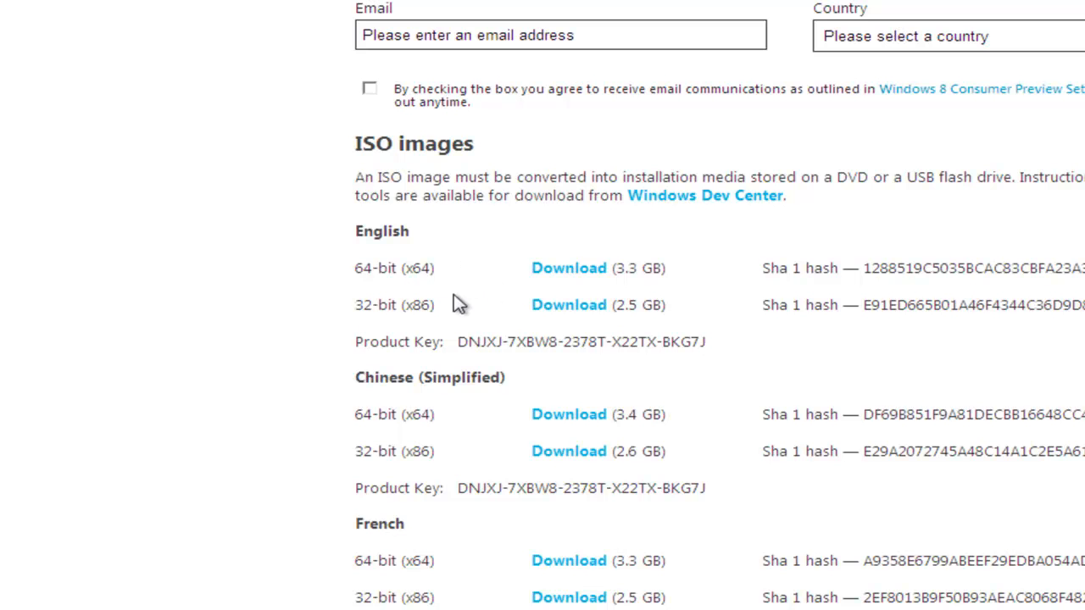
{"action": "mouse_move", "coordinate": [421, 325]}
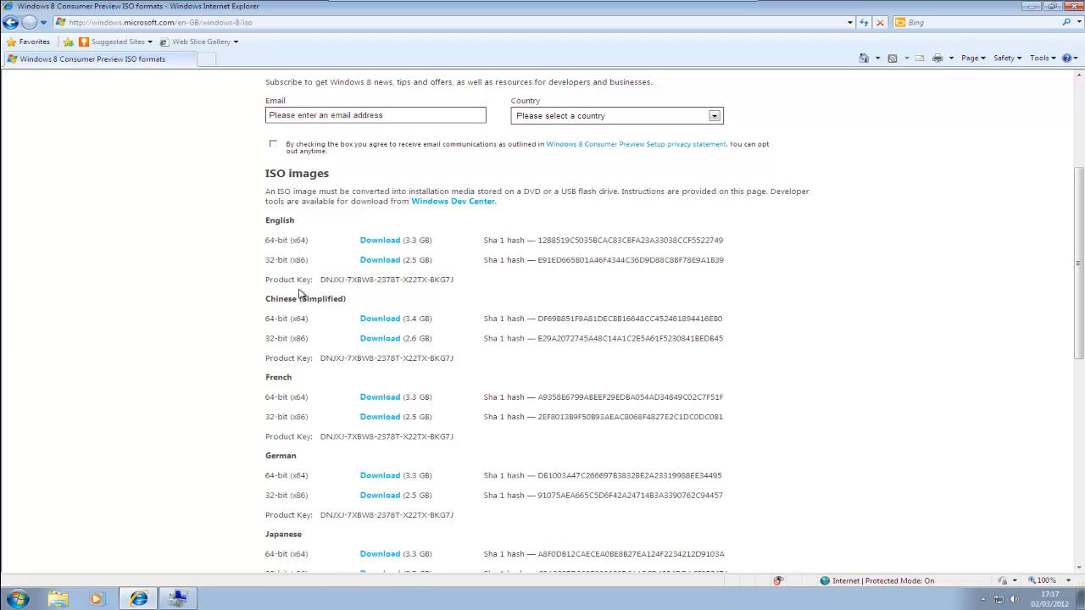
{"action": "mouse_move", "coordinate": [454, 280]}
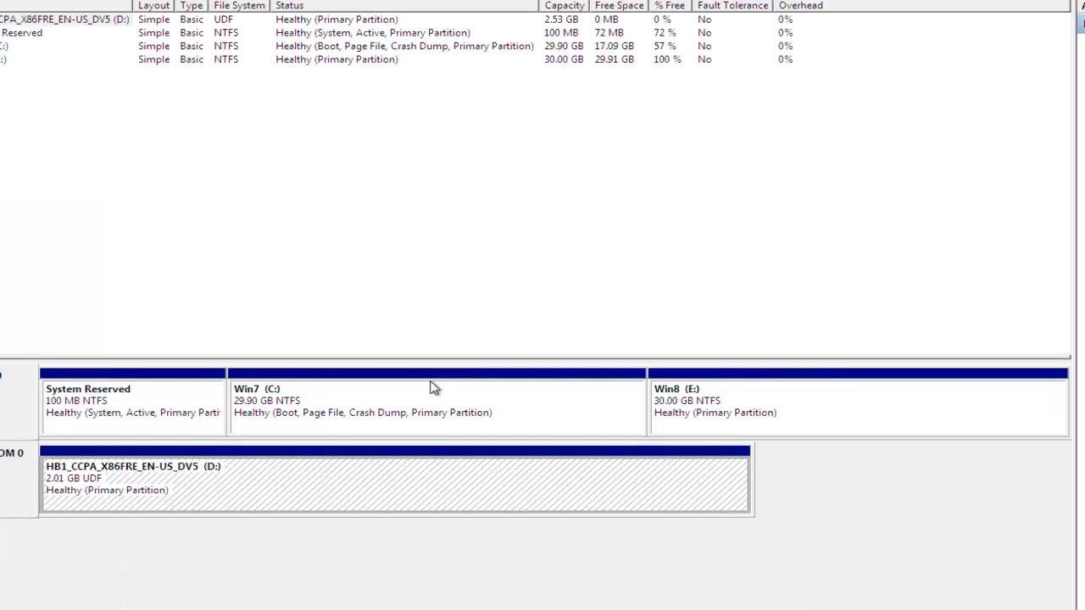
{"action": "mouse_move", "coordinate": [305, 407]}
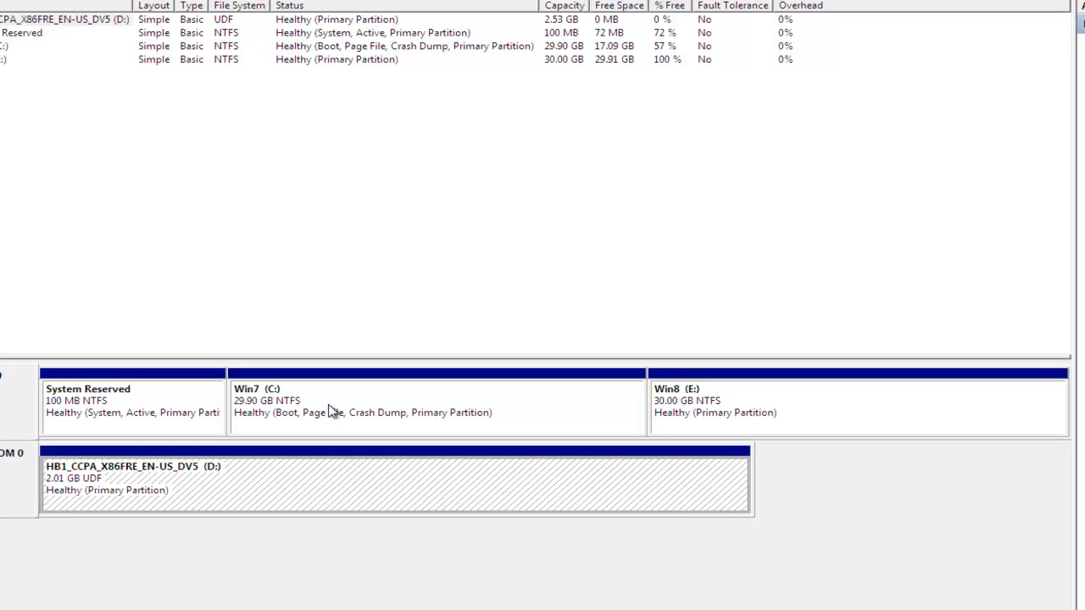
{"action": "mouse_move", "coordinate": [693, 420]}
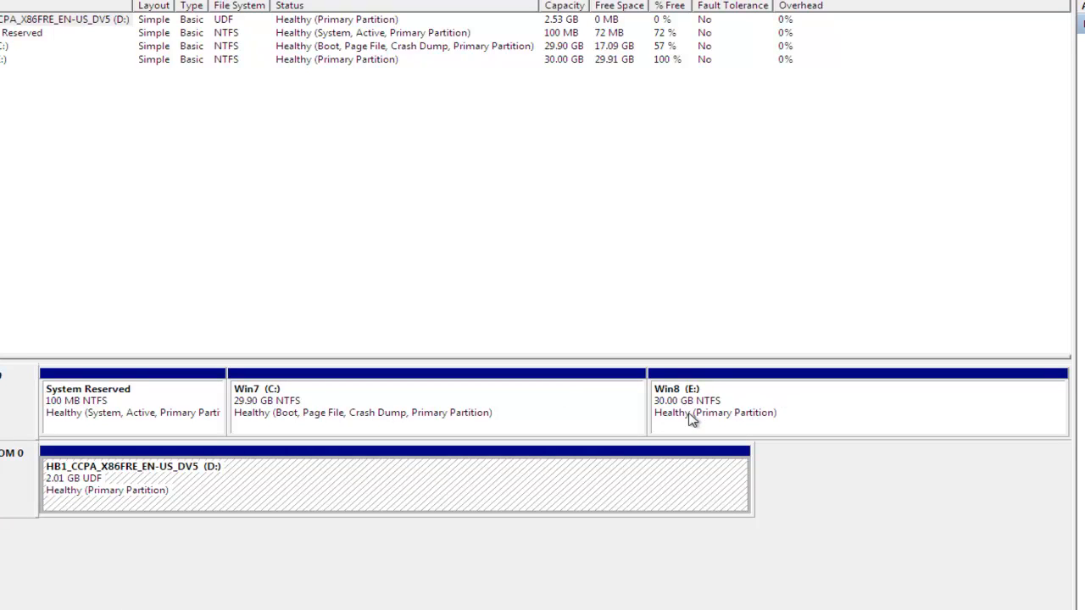
{"action": "mouse_move", "coordinate": [670, 403]}
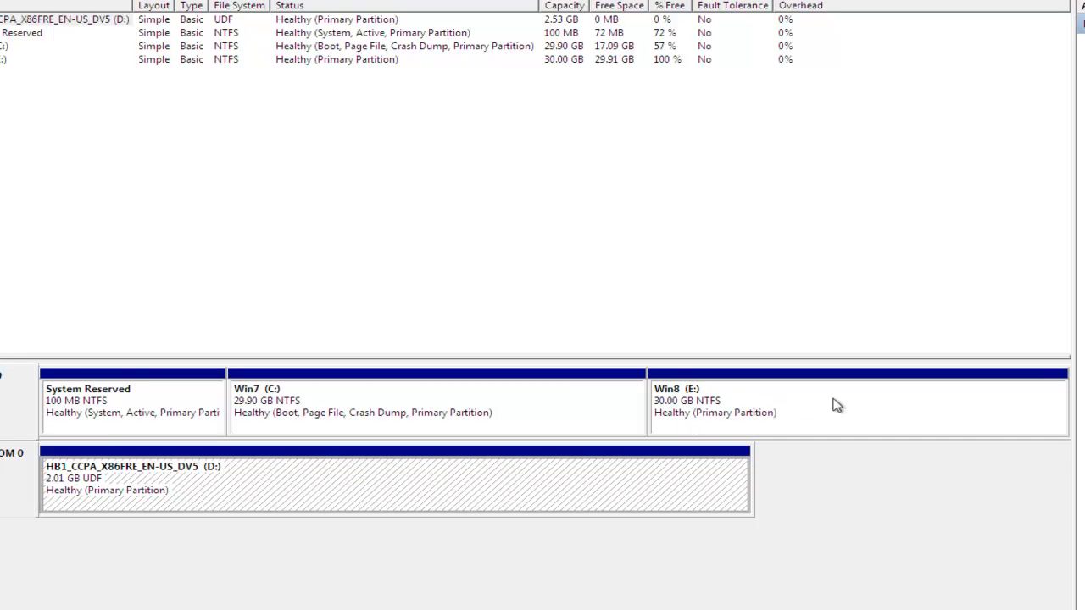
{"action": "mouse_move", "coordinate": [805, 417]}
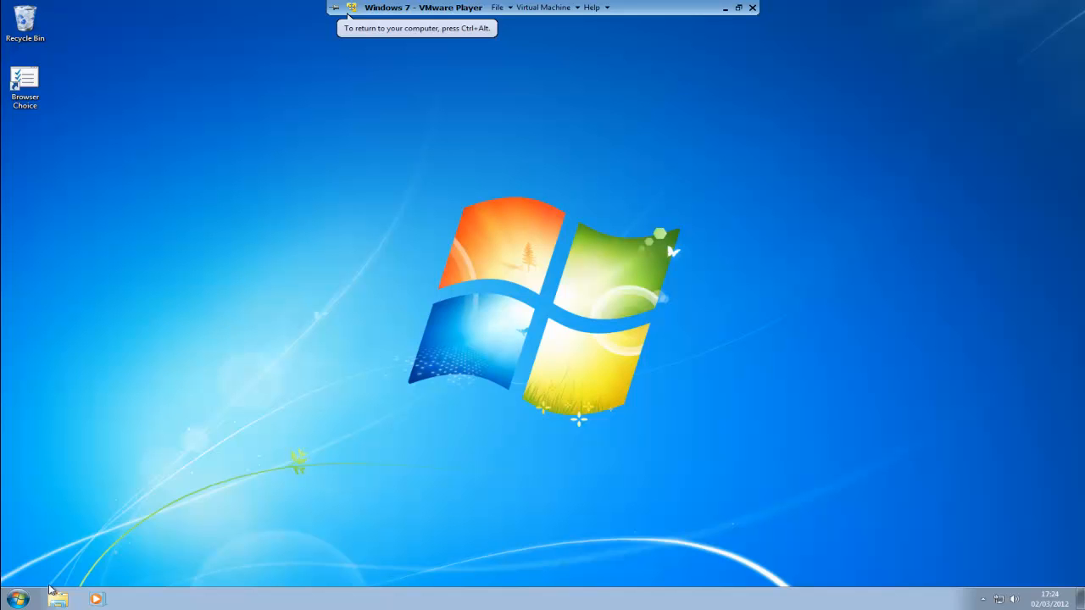
- Restart Windows 7 from the Start menu so the VM boots the Windows 8 DVD
{"action": "left_click", "coordinate": [557, 508]}
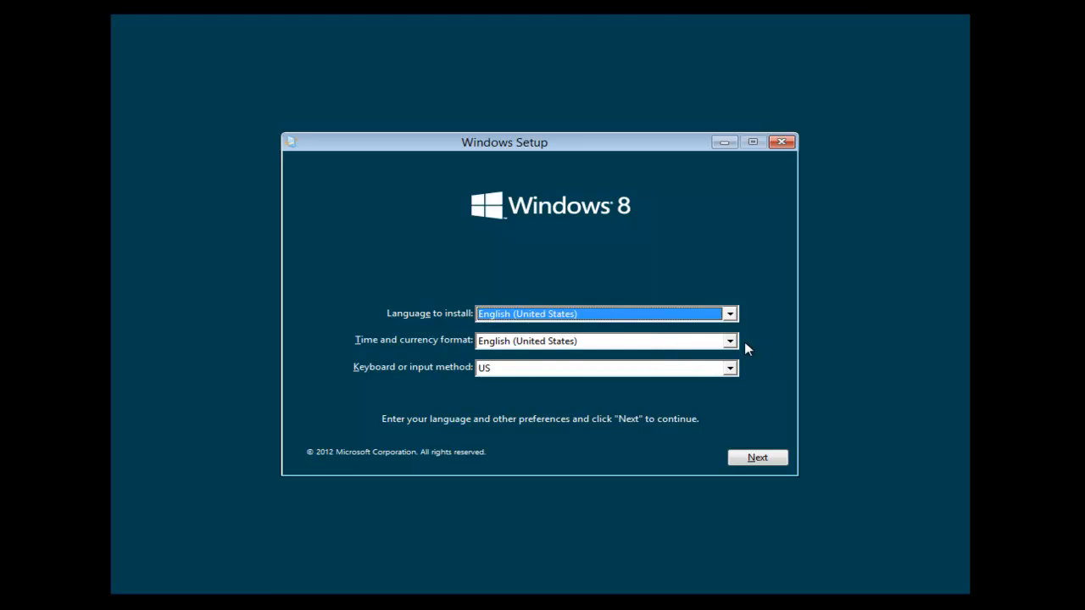
{"action": "mouse_move", "coordinate": [726, 343]}
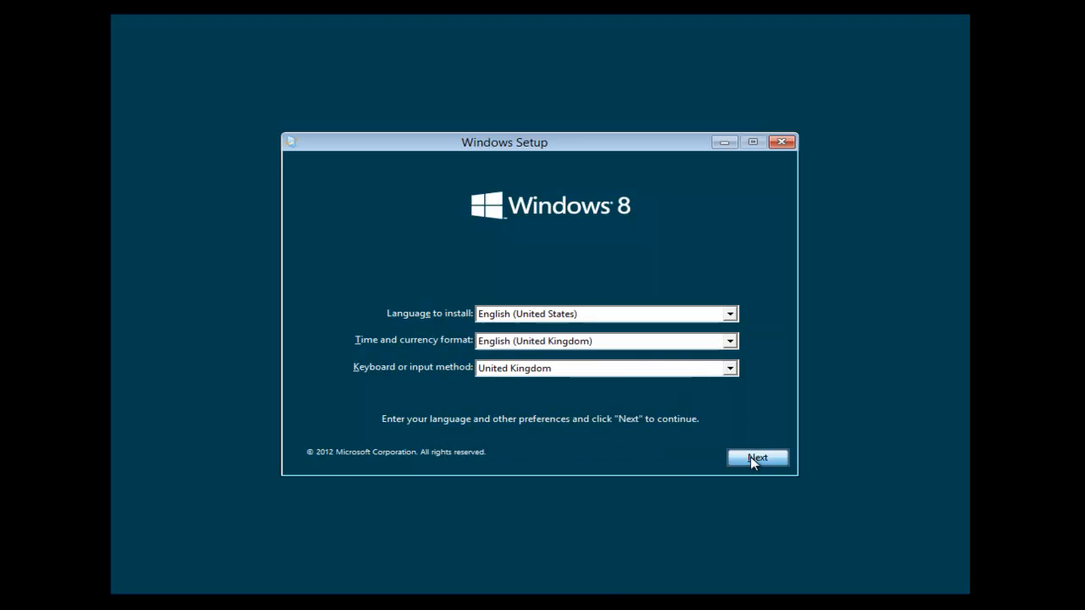
{"action": "left_click", "coordinate": [757, 458]}
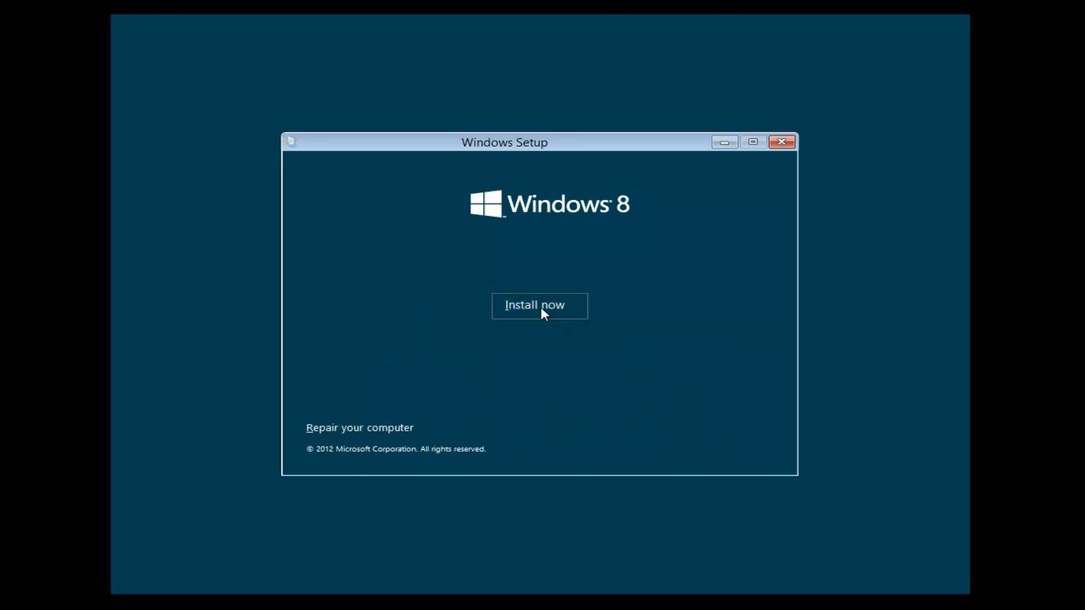
{"action": "left_click", "coordinate": [539, 306]}
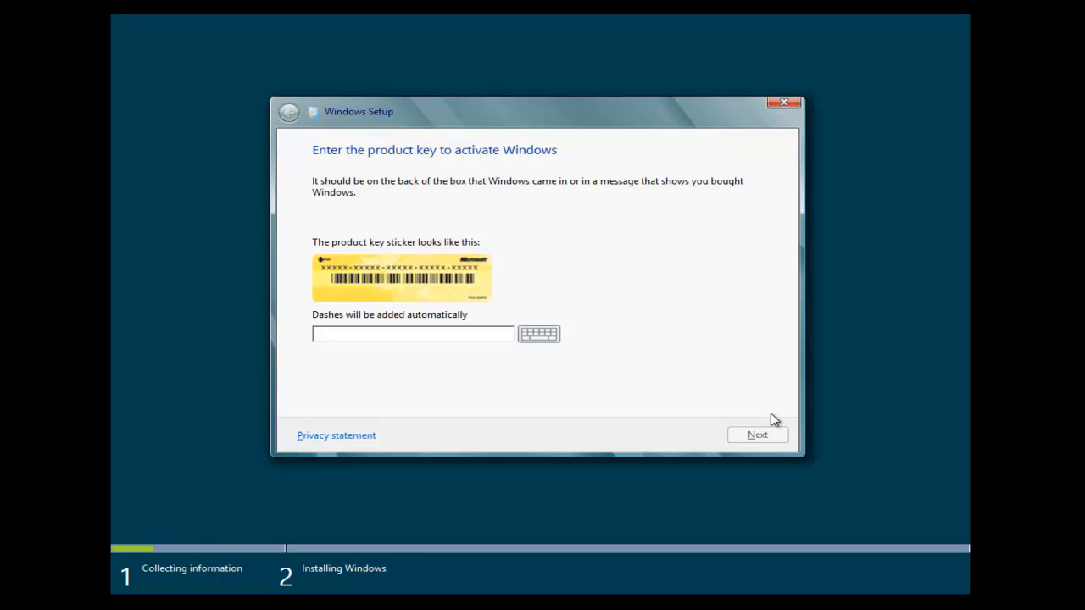
{"action": "type", "text": "DNJXJ-7XBW8-2378T-X22TX-BKG7J"}
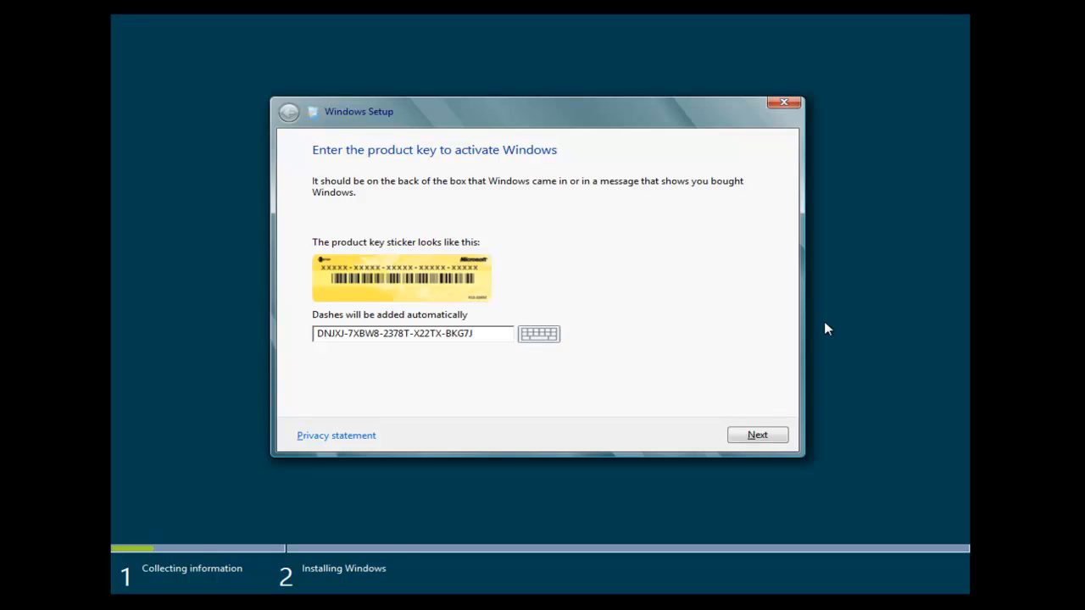
{"action": "left_click", "coordinate": [757, 434]}
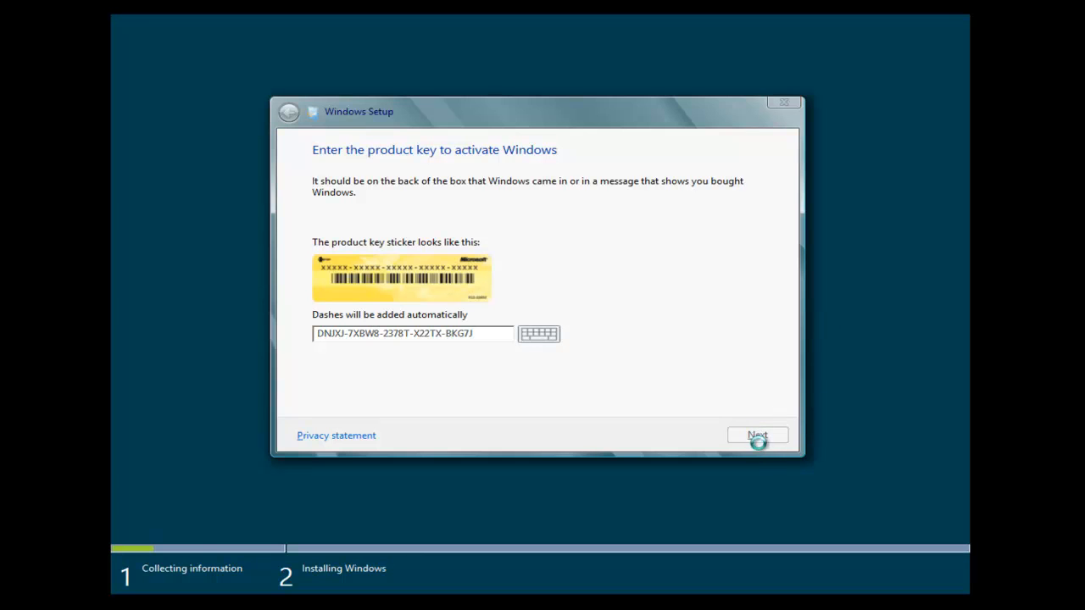
- Accept the Windows 8 license terms and continue to the installation-type choice
{"action": "left_click", "coordinate": [757, 435]}
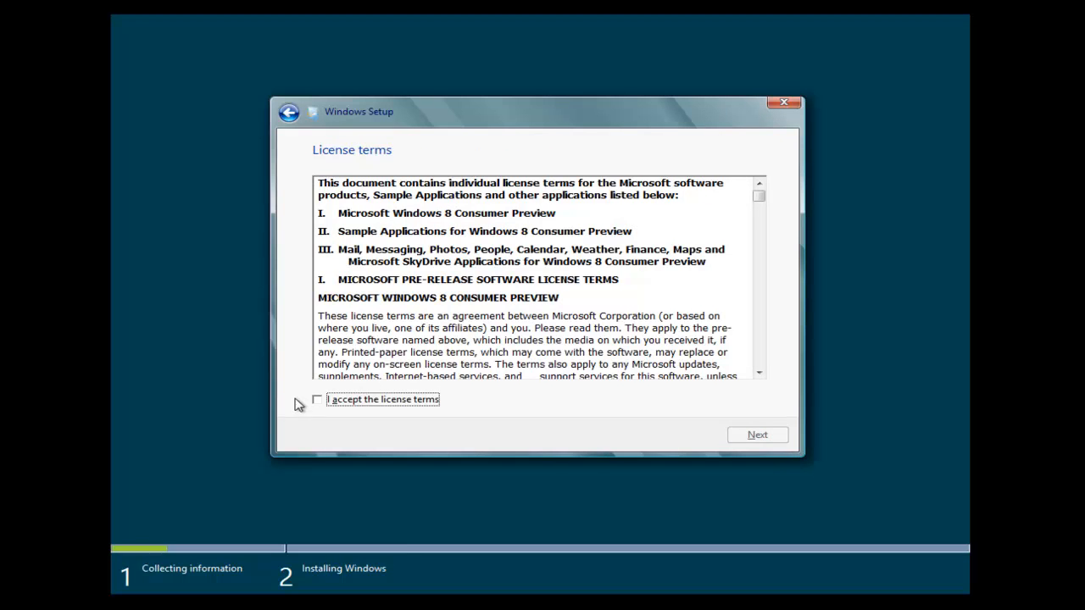
{"action": "left_click", "coordinate": [317, 399]}
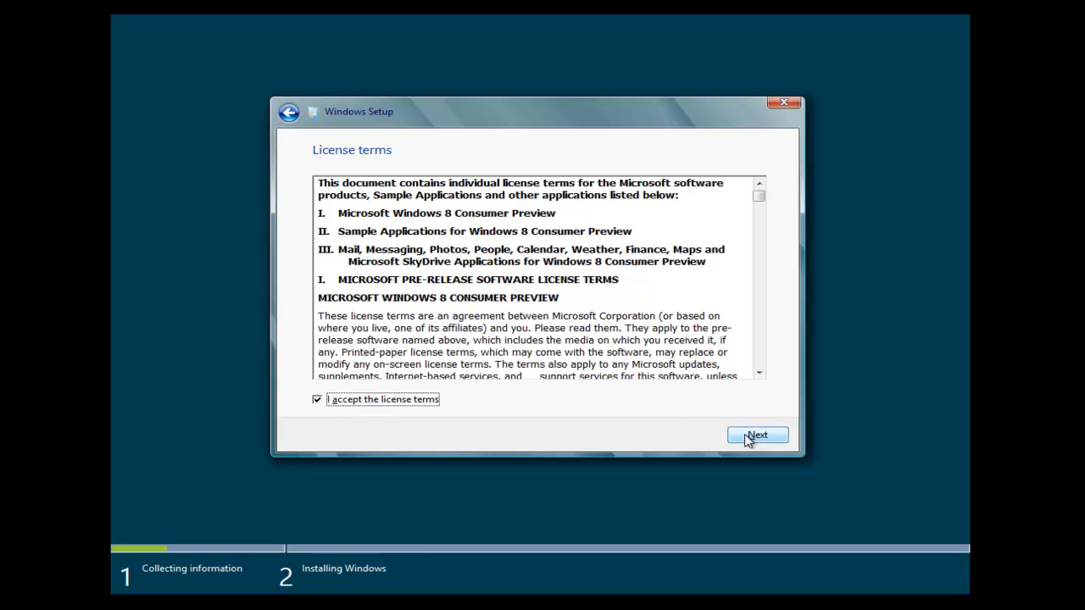
{"action": "left_click", "coordinate": [756, 435]}
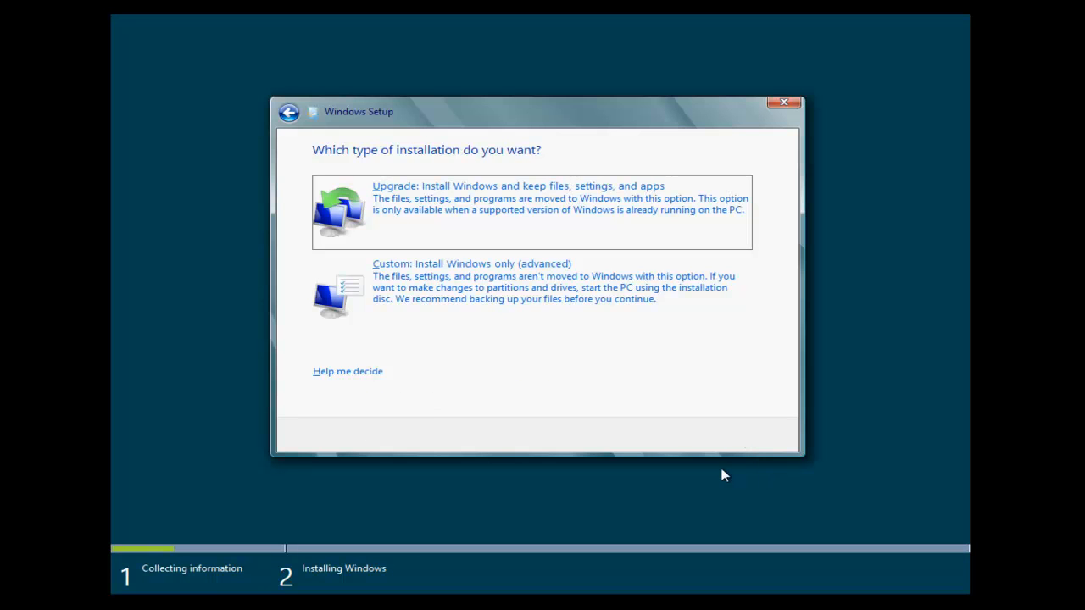
{"action": "mouse_move", "coordinate": [539, 210]}
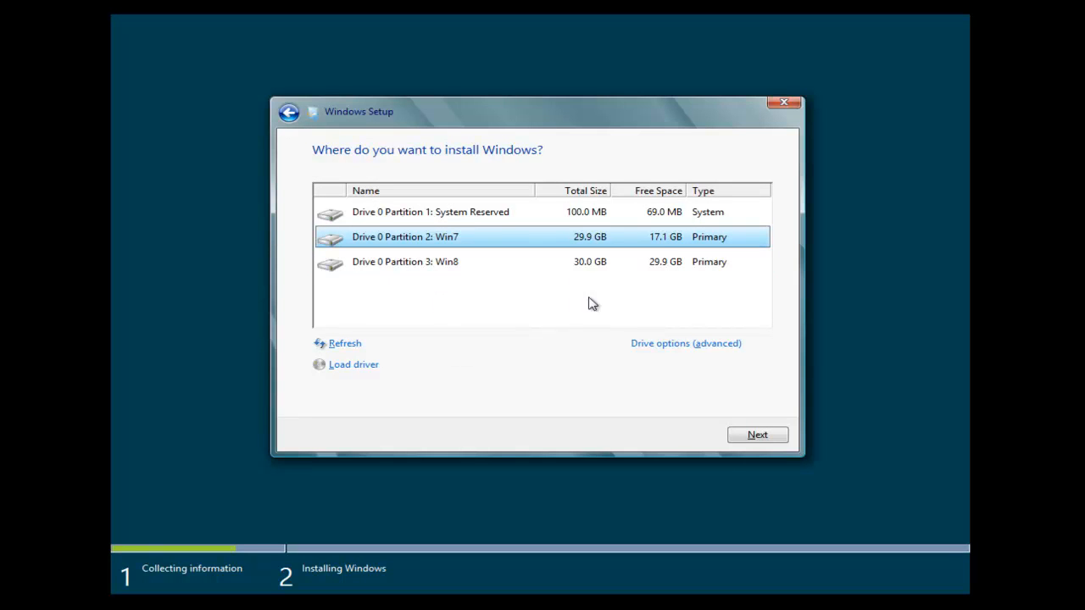
{"action": "mouse_move", "coordinate": [422, 270]}
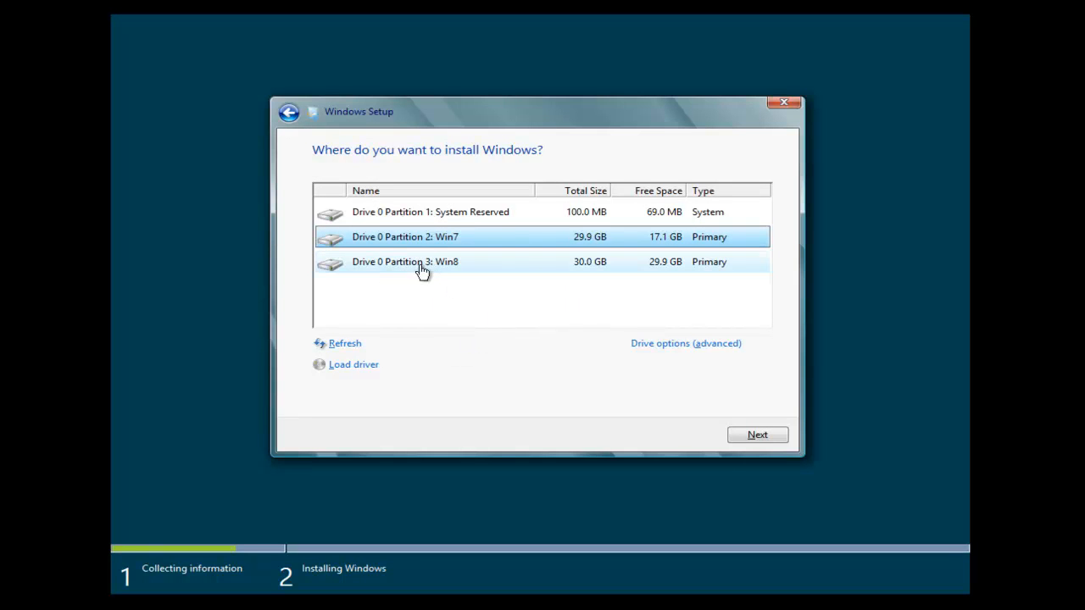
{"action": "mouse_move", "coordinate": [445, 263]}
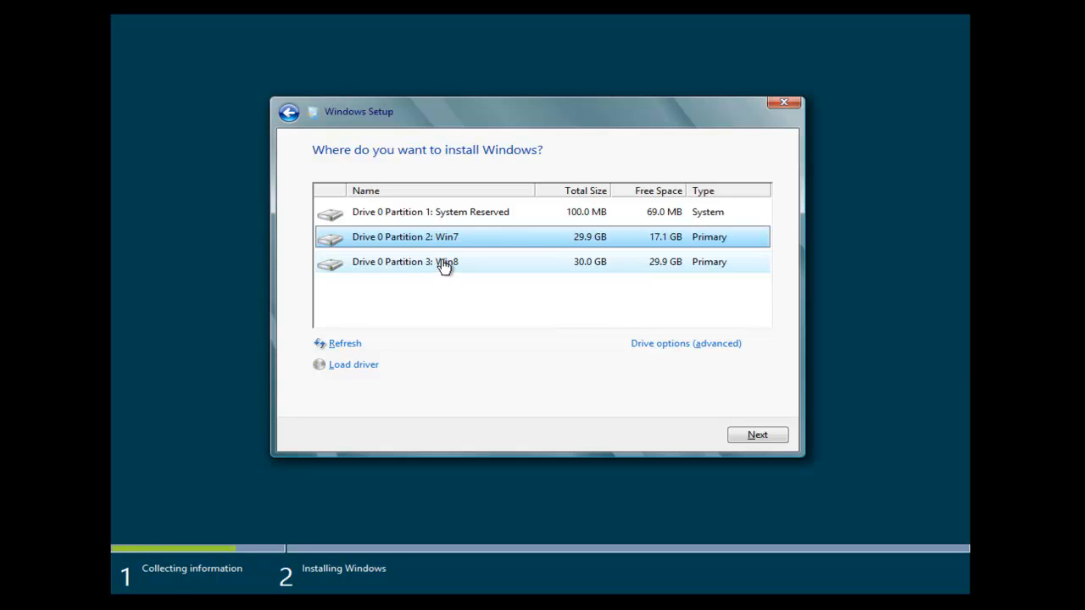
- Format Drive 0 Partition 3 (30 GB Win8) through Drive options and install Windows there
{"action": "left_click", "coordinate": [405, 261]}
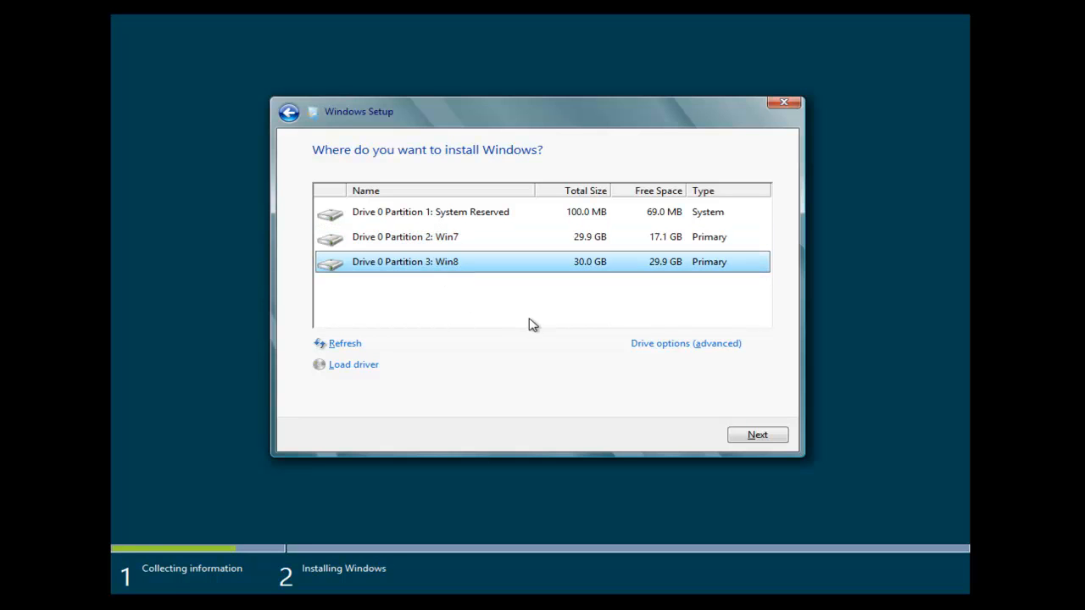
{"action": "left_click", "coordinate": [686, 343]}
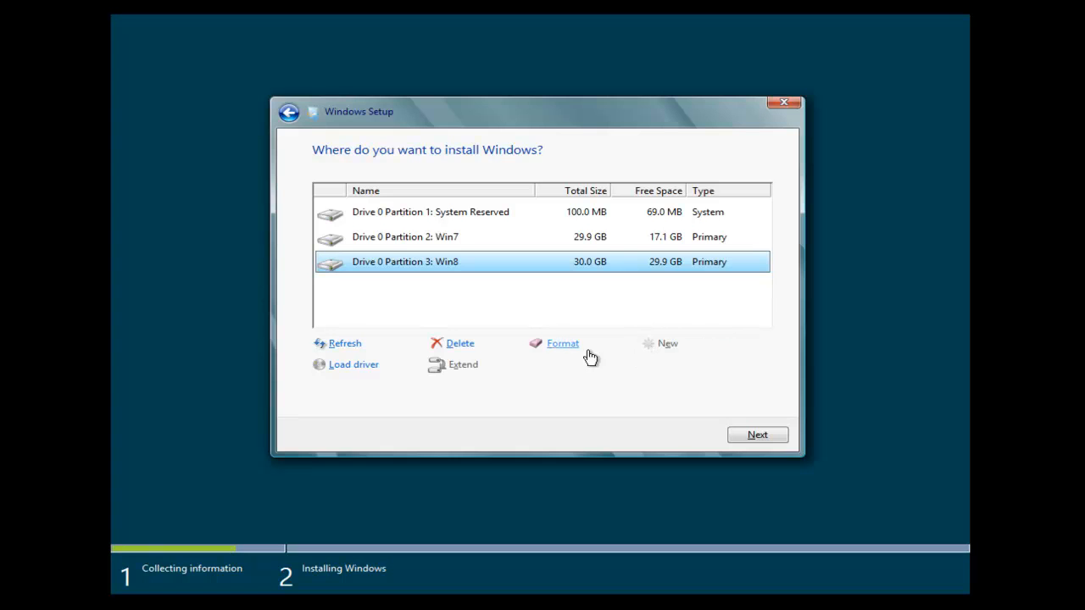
{"action": "left_click", "coordinate": [563, 343]}
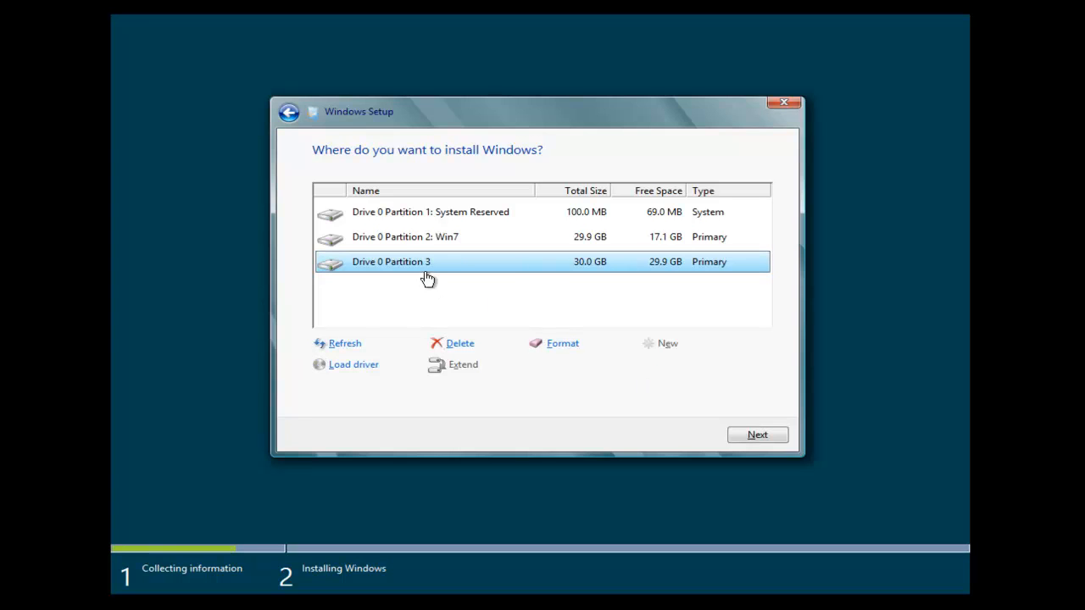
{"action": "mouse_move", "coordinate": [446, 272]}
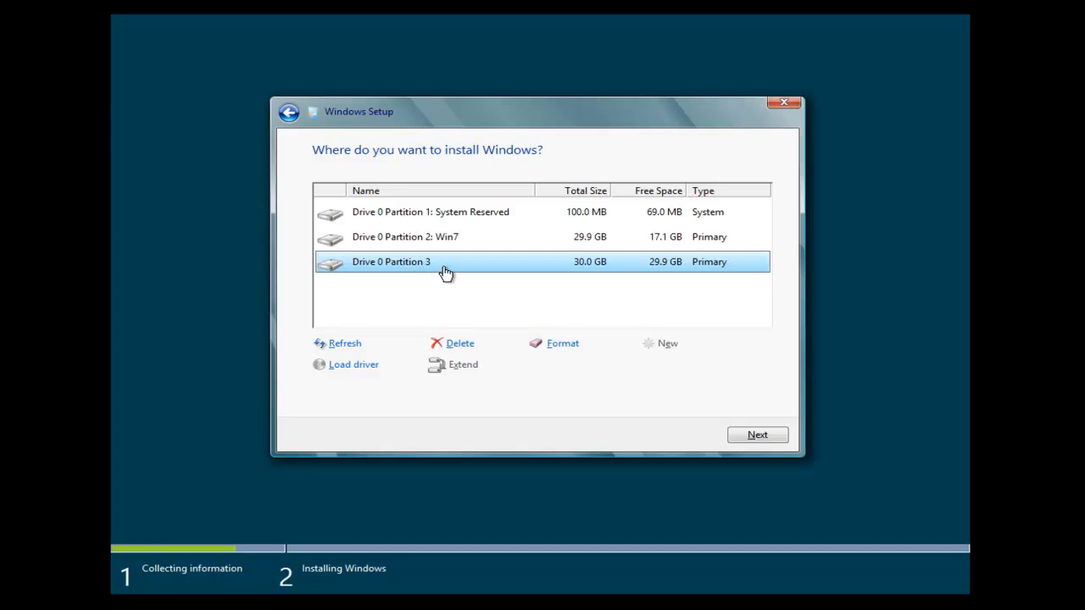
{"action": "left_click", "coordinate": [757, 434]}
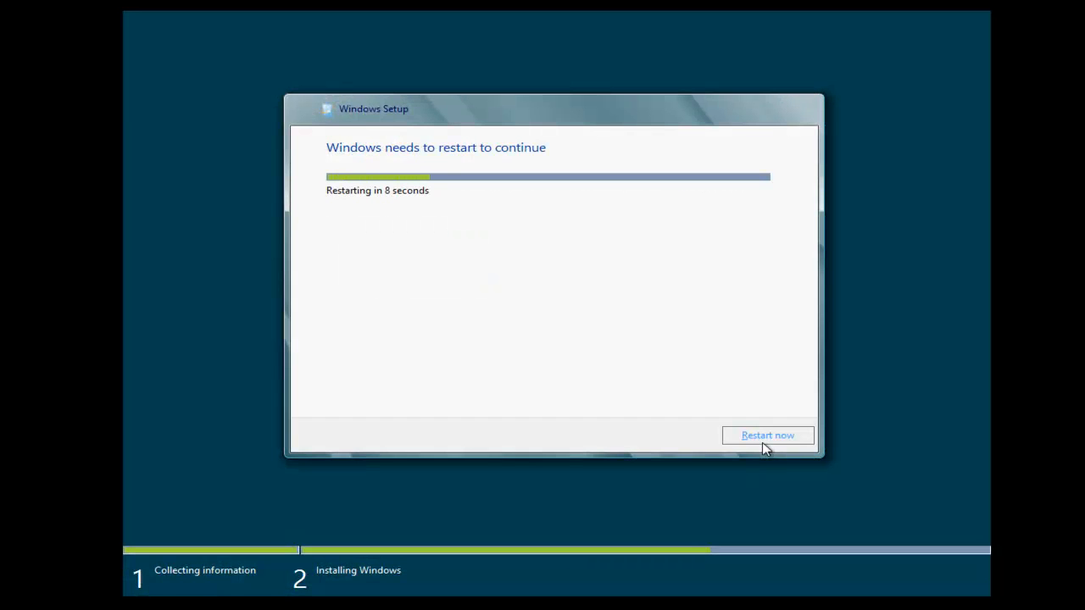
{"action": "mouse_move", "coordinate": [432, 225]}
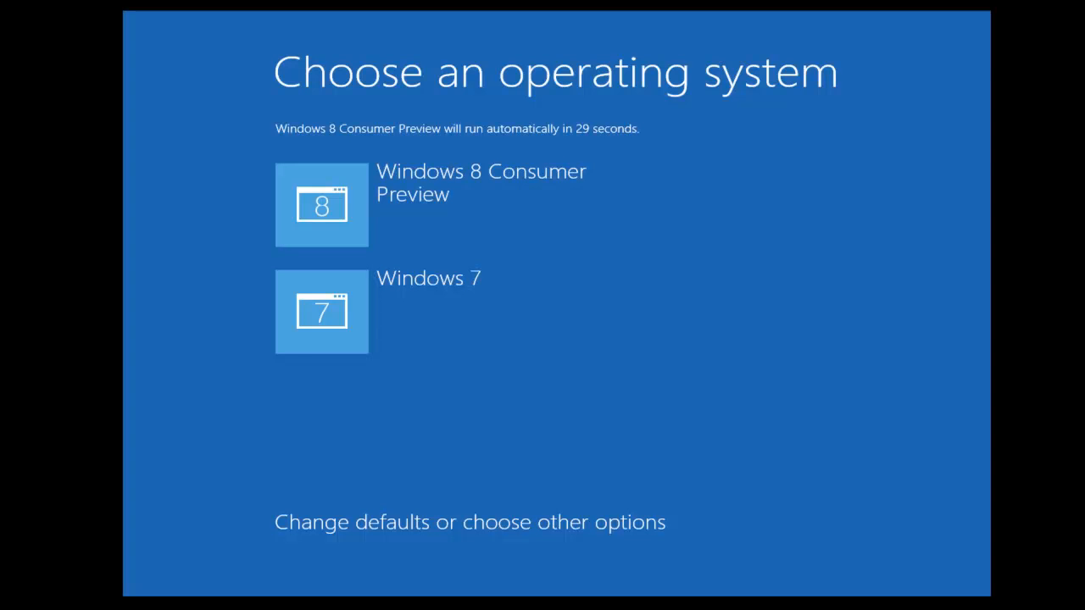
{"action": "mouse_move", "coordinate": [483, 199]}
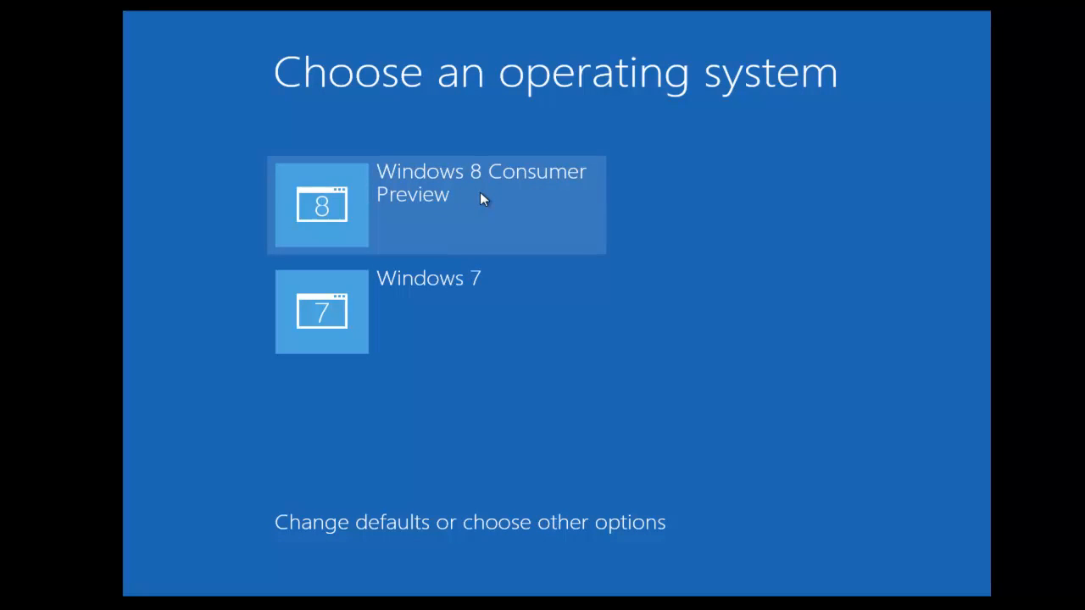
{"action": "mouse_move", "coordinate": [446, 201]}
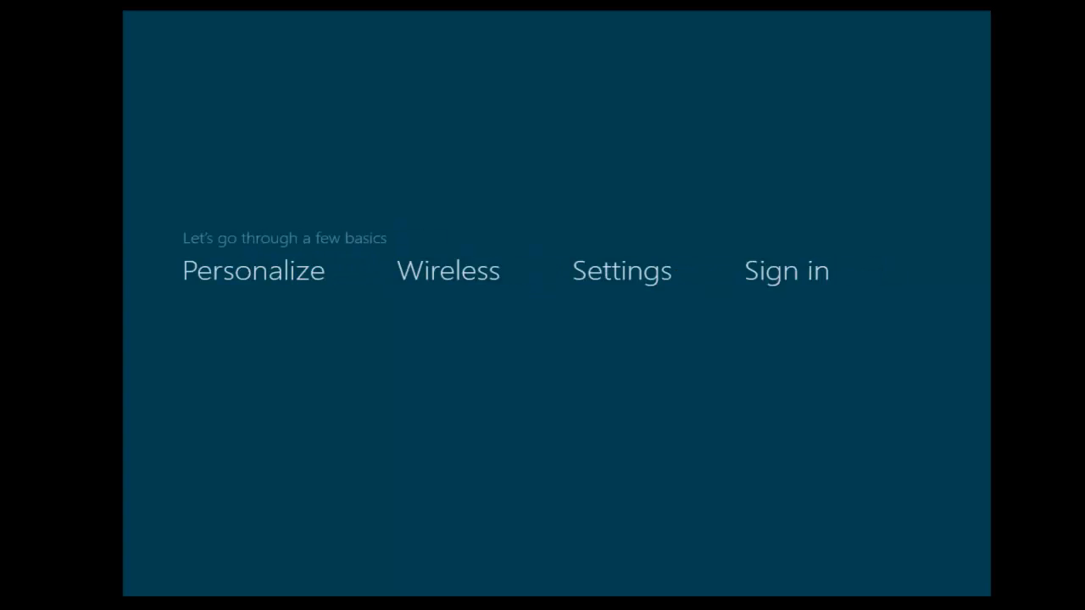
- Name the PC 'DIY' on the Personalize screen and choose Use express settings
{"action": "left_click", "coordinate": [253, 271]}
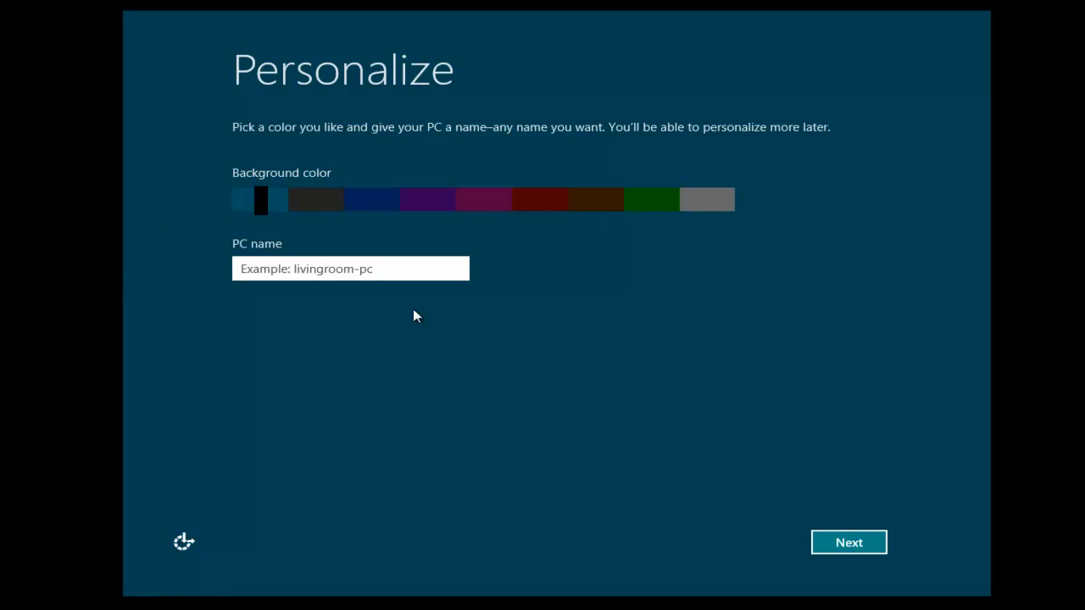
{"action": "type", "text": "DIY"}
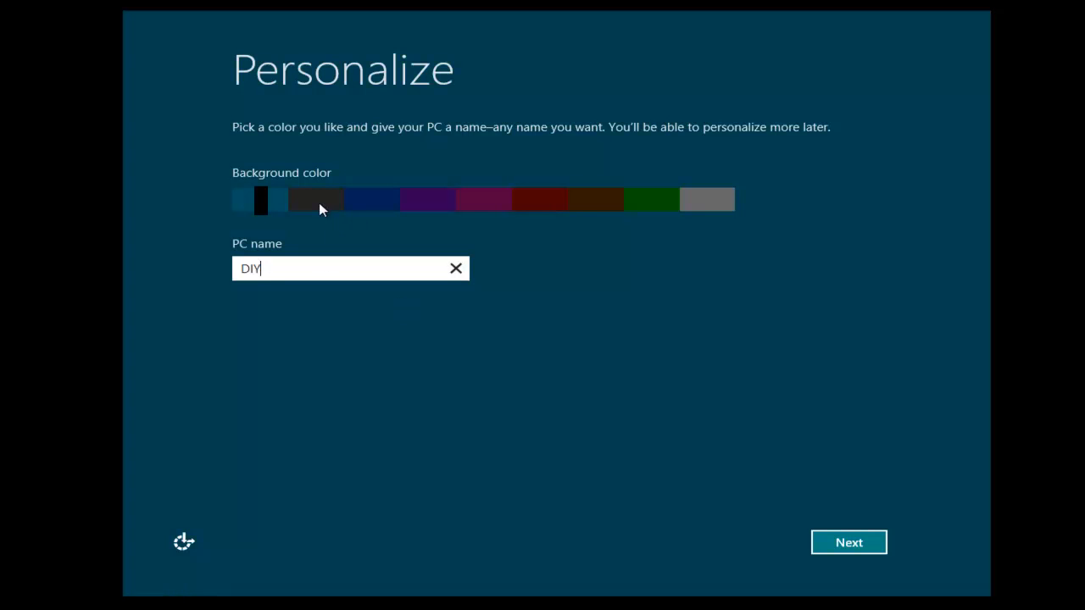
{"action": "left_click", "coordinate": [427, 199]}
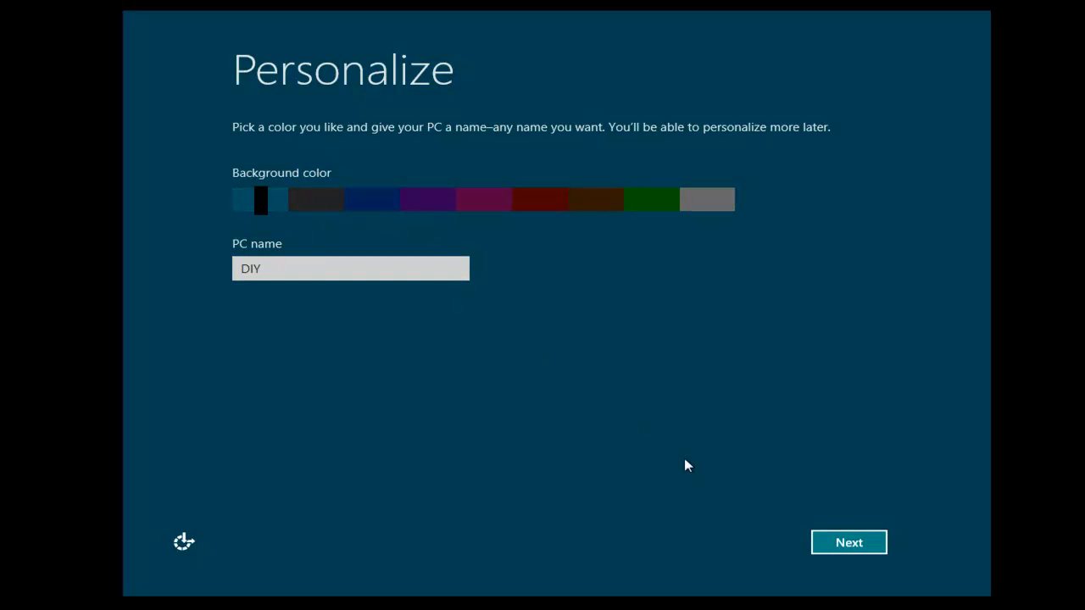
{"action": "left_click", "coordinate": [848, 543]}
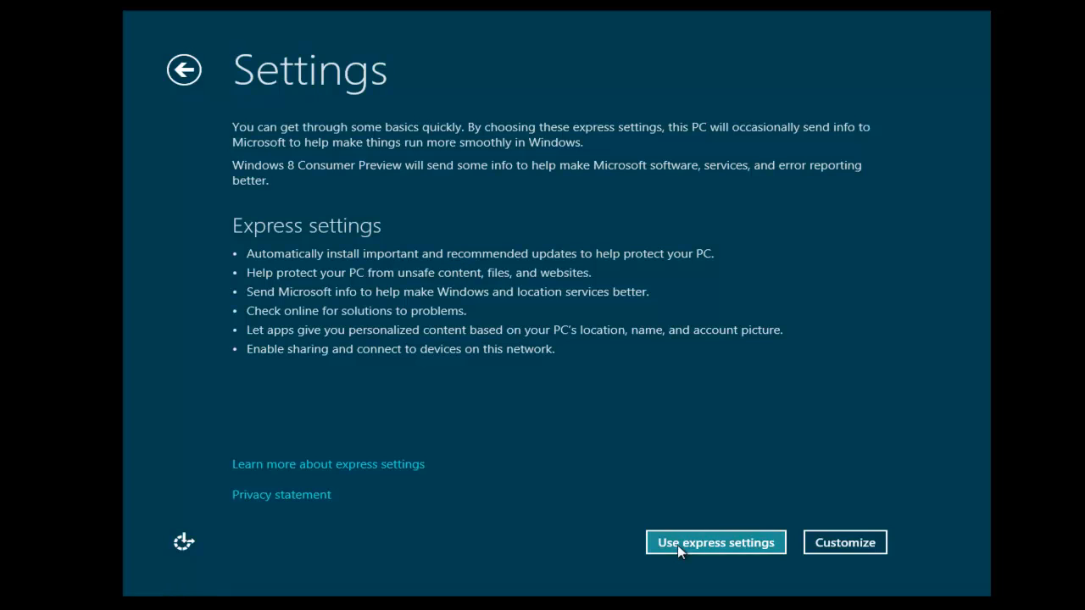
{"action": "left_click", "coordinate": [715, 543]}
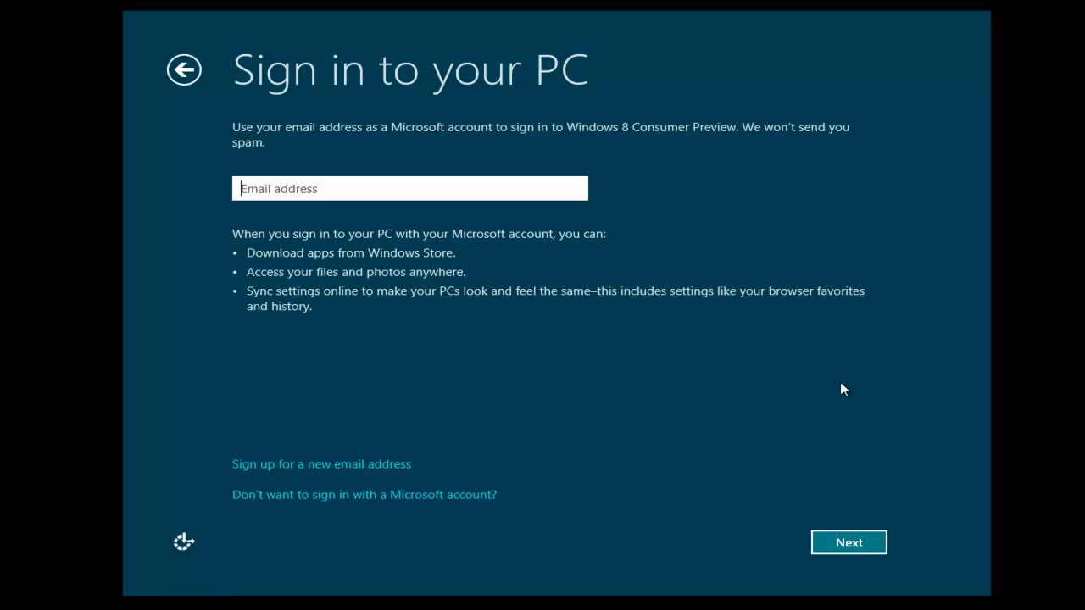
{"action": "mouse_move", "coordinate": [402, 473]}
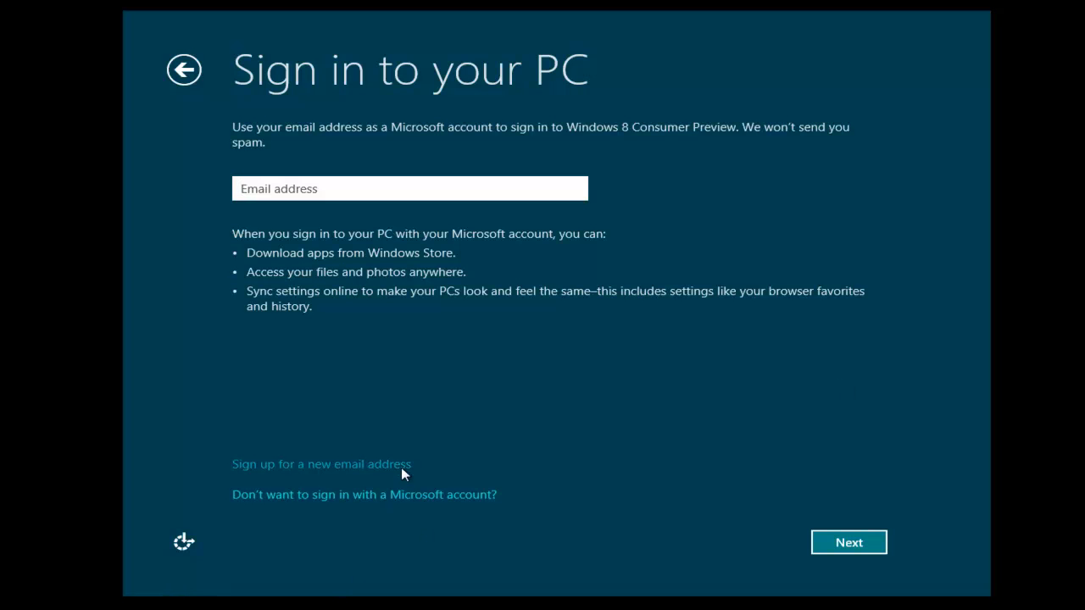
{"action": "mouse_move", "coordinate": [647, 458]}
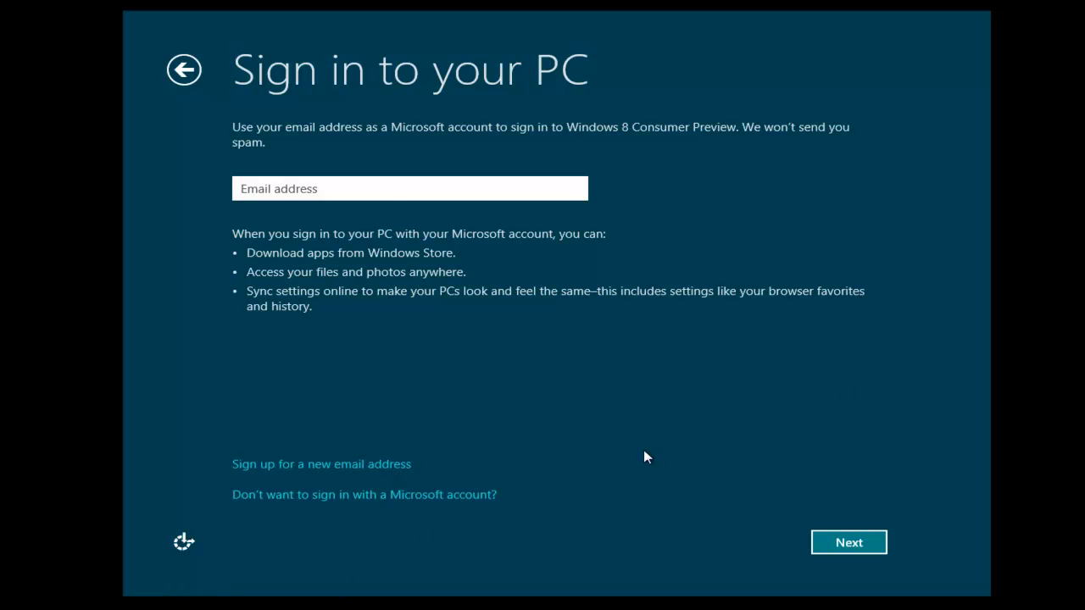
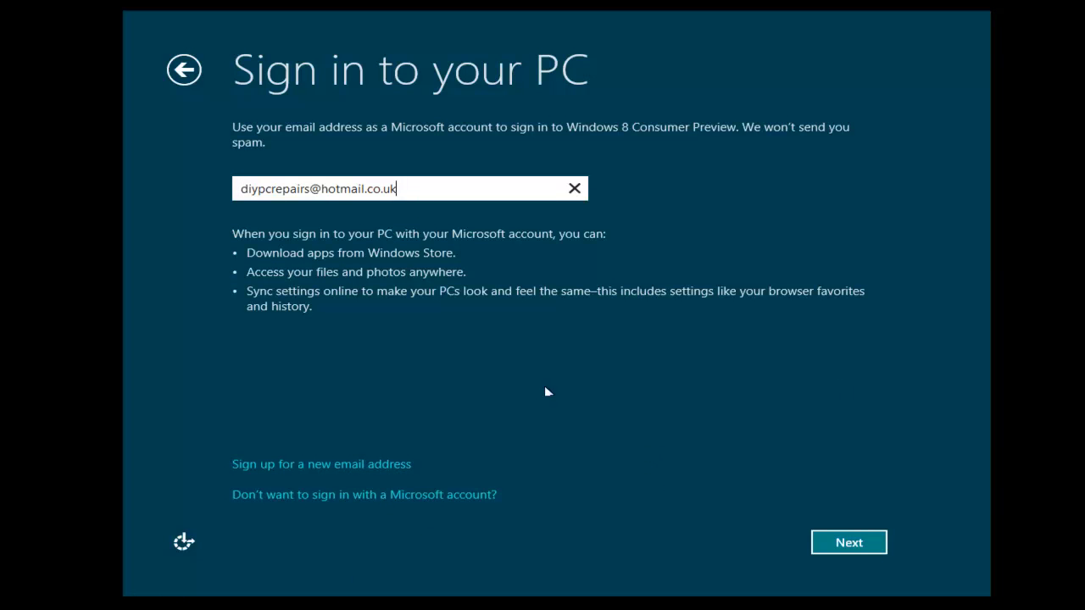
{"action": "left_click", "coordinate": [847, 541]}
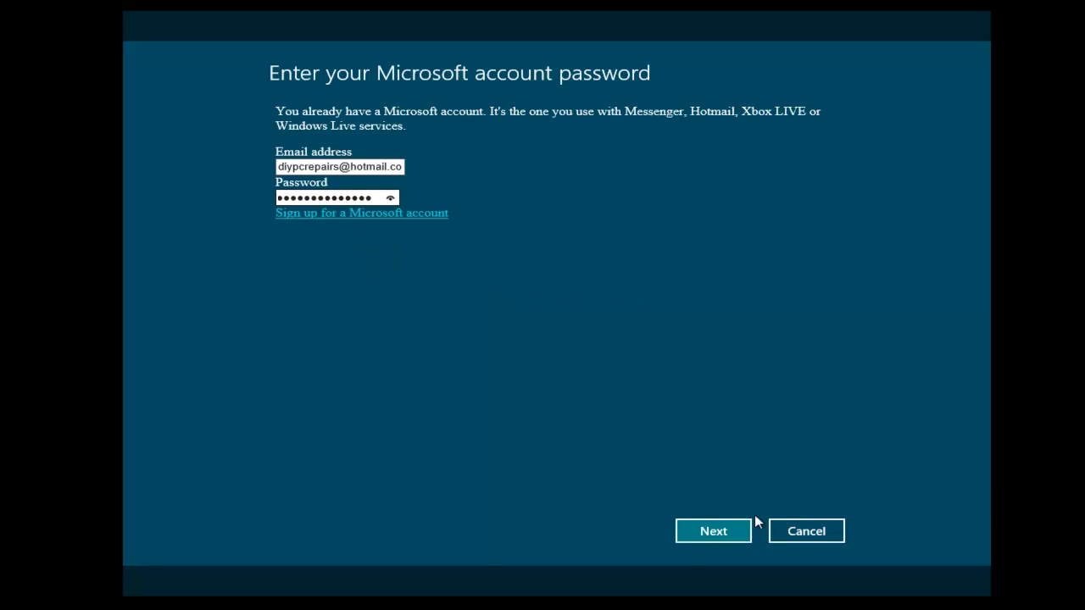
{"action": "left_click", "coordinate": [713, 531]}
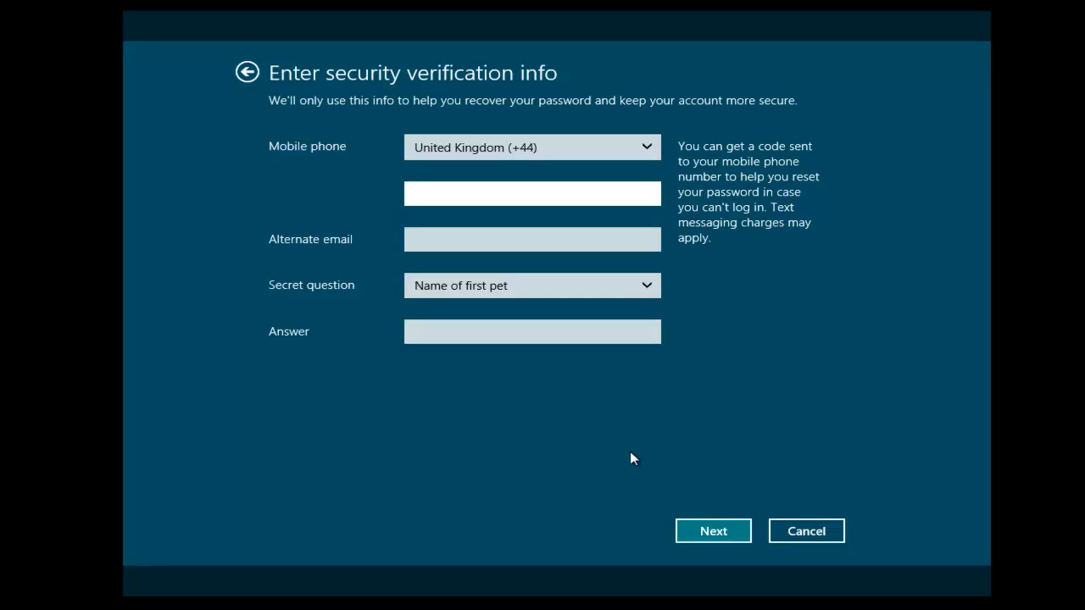
{"action": "left_click", "coordinate": [713, 530]}
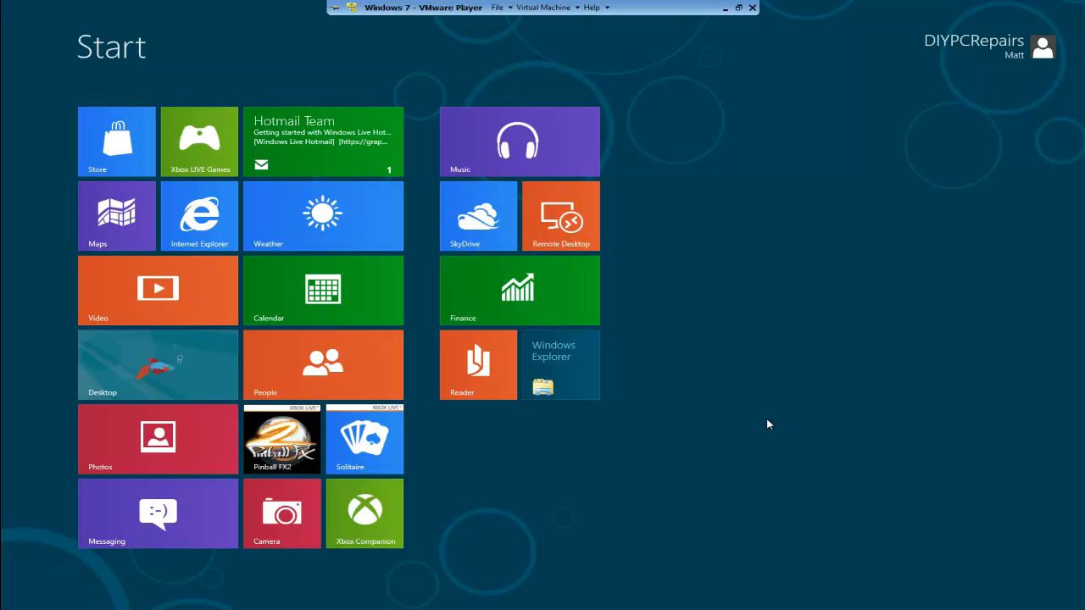
{"action": "mouse_move", "coordinate": [845, 320]}
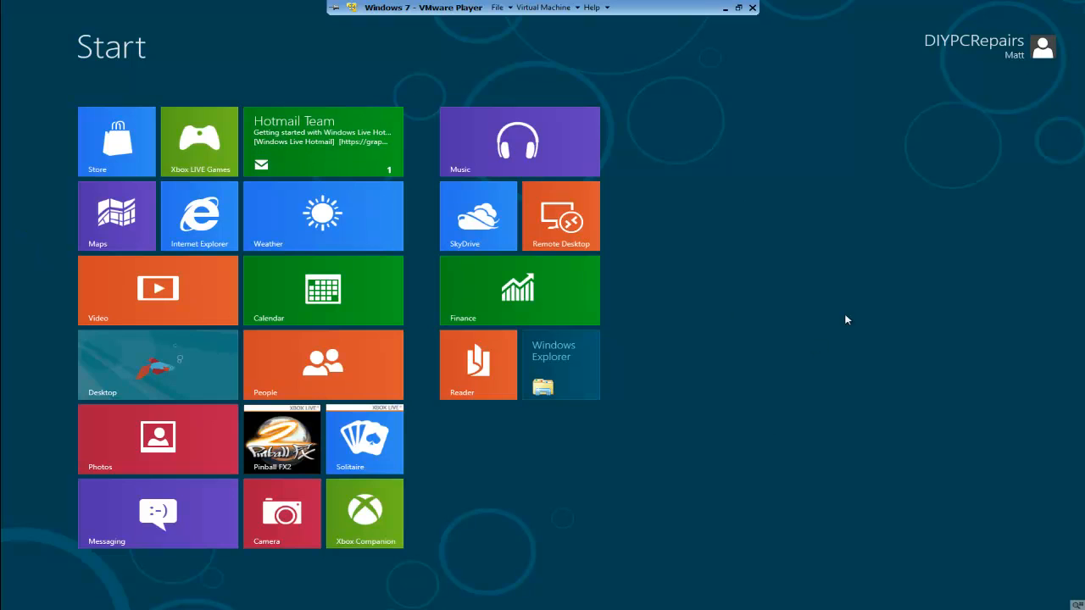
{"action": "mouse_move", "coordinate": [726, 444]}
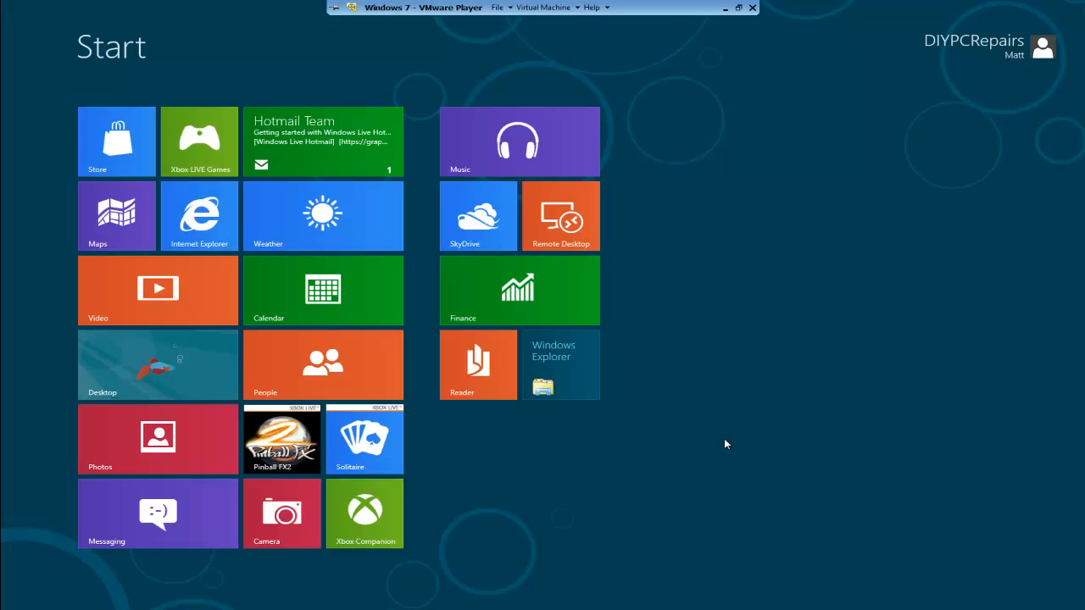
{"action": "mouse_move", "coordinate": [766, 424]}
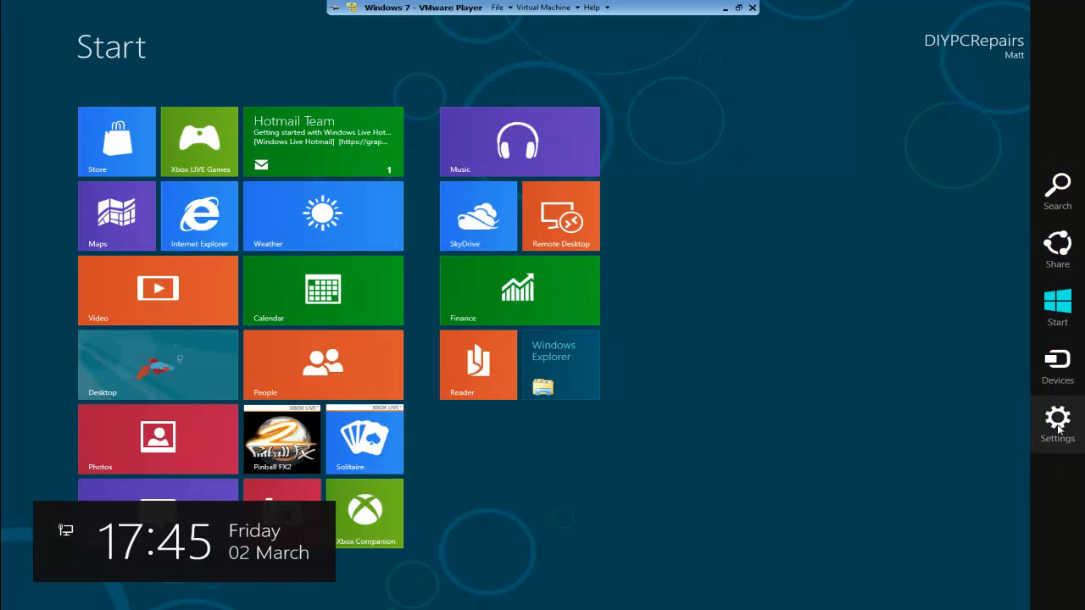
- Choose Restart from the Settings charm's Power options
{"action": "left_click", "coordinate": [1057, 424]}
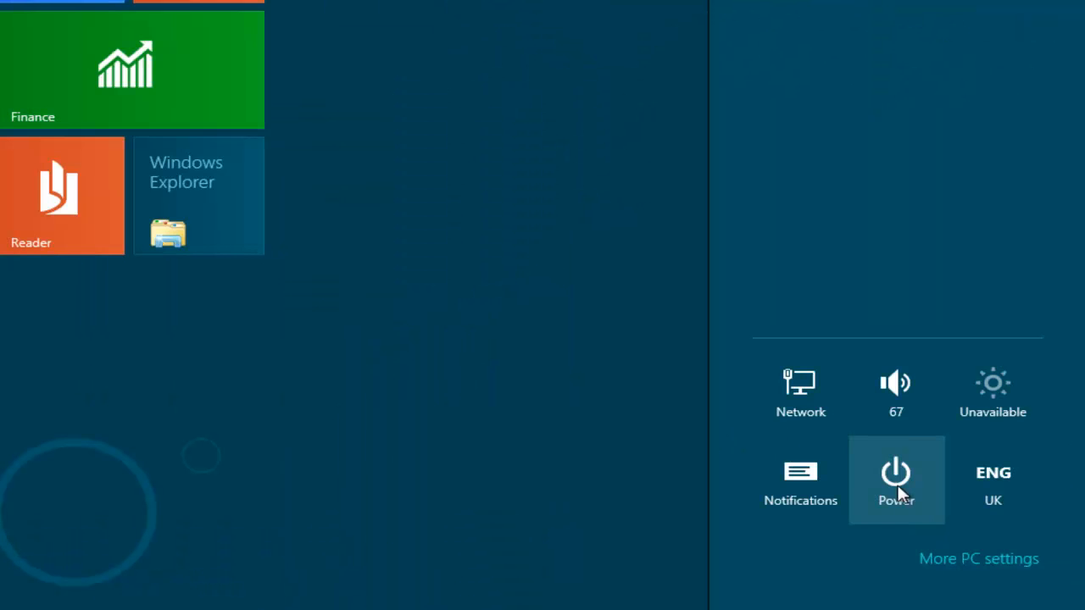
{"action": "left_click", "coordinate": [896, 479]}
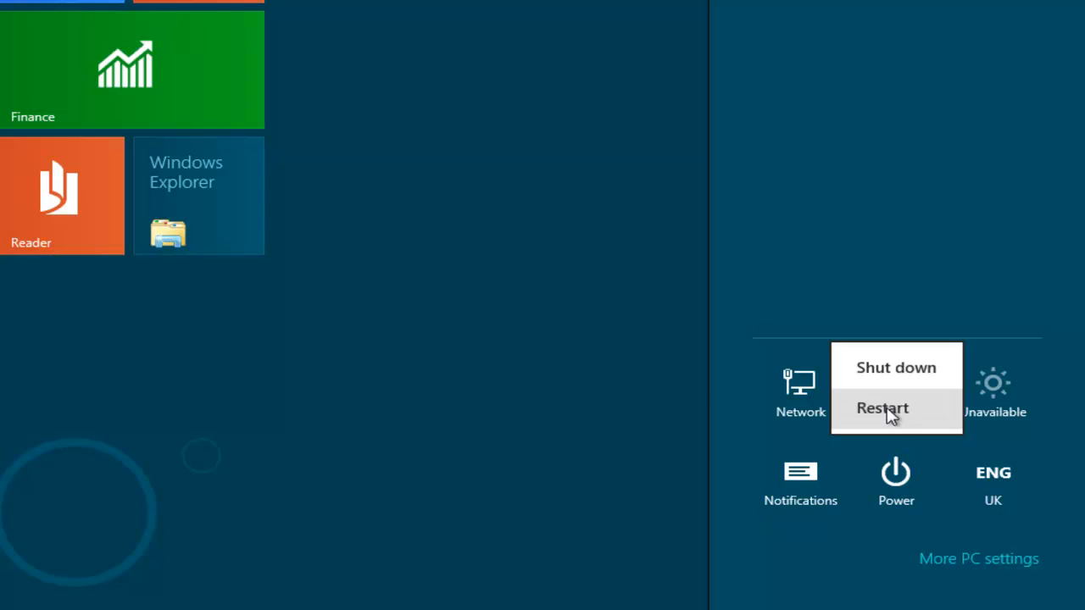
{"action": "left_click", "coordinate": [882, 408]}
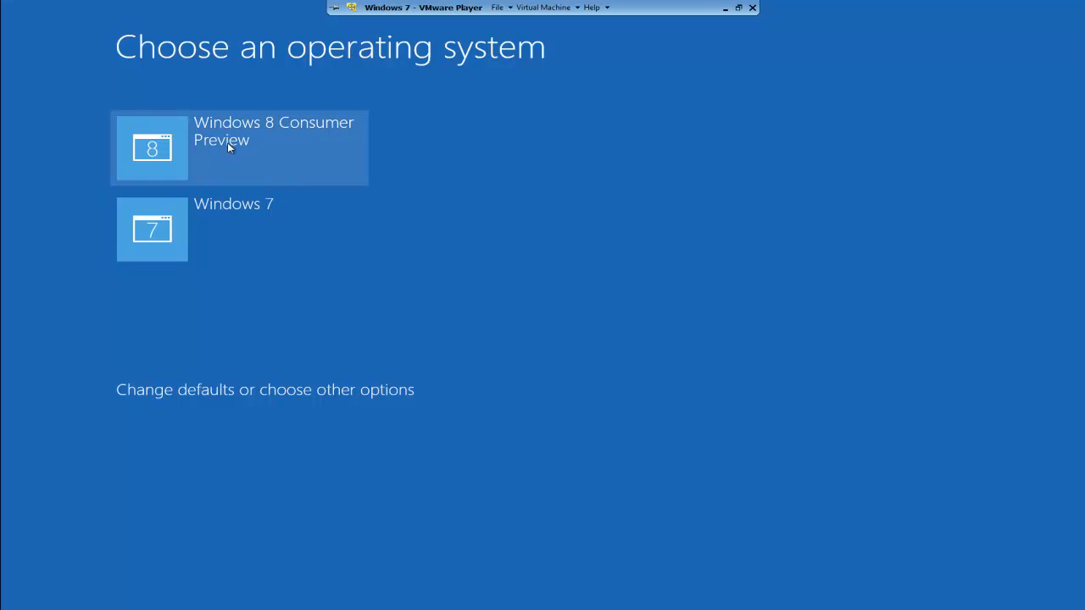
- Pick Windows 8 Consumer Preview in Boot Manager, then unlock and sign in with the password
{"action": "left_click", "coordinate": [240, 147]}
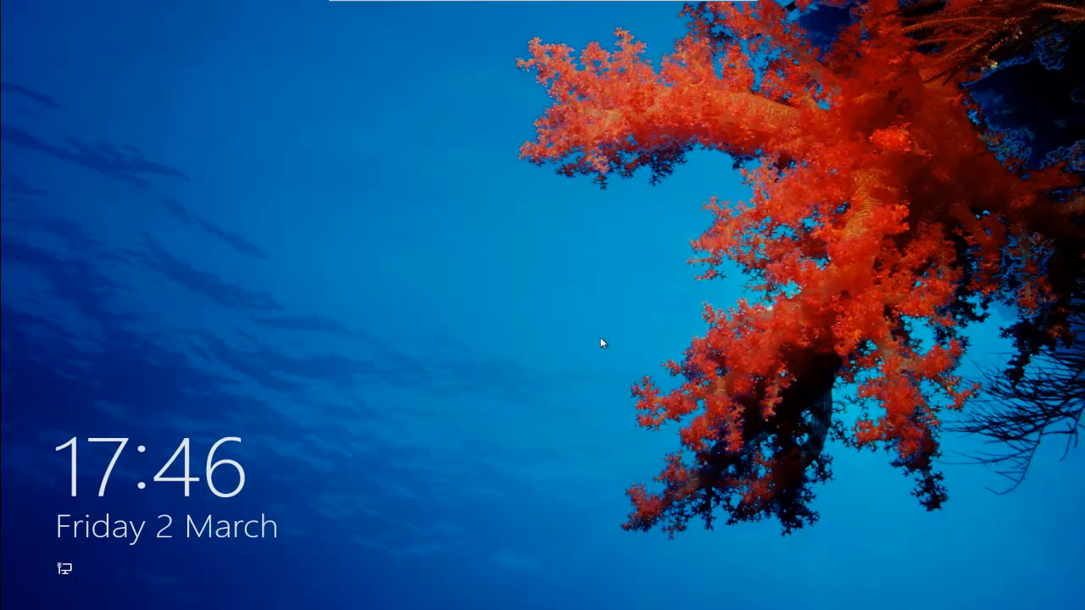
{"action": "left_click", "coordinate": [601, 343]}
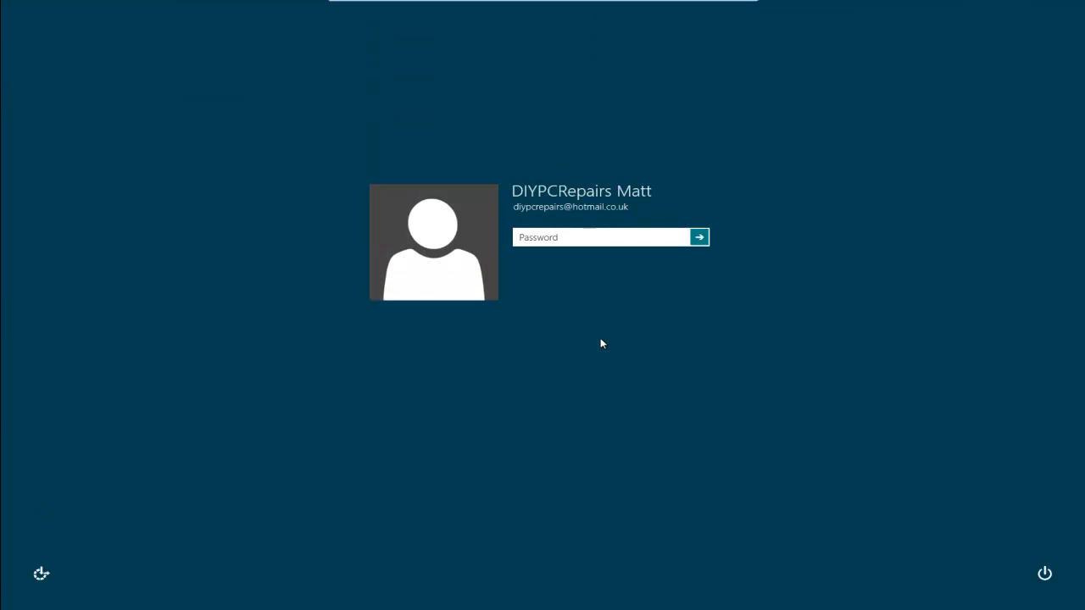
{"action": "left_click", "coordinate": [699, 237]}
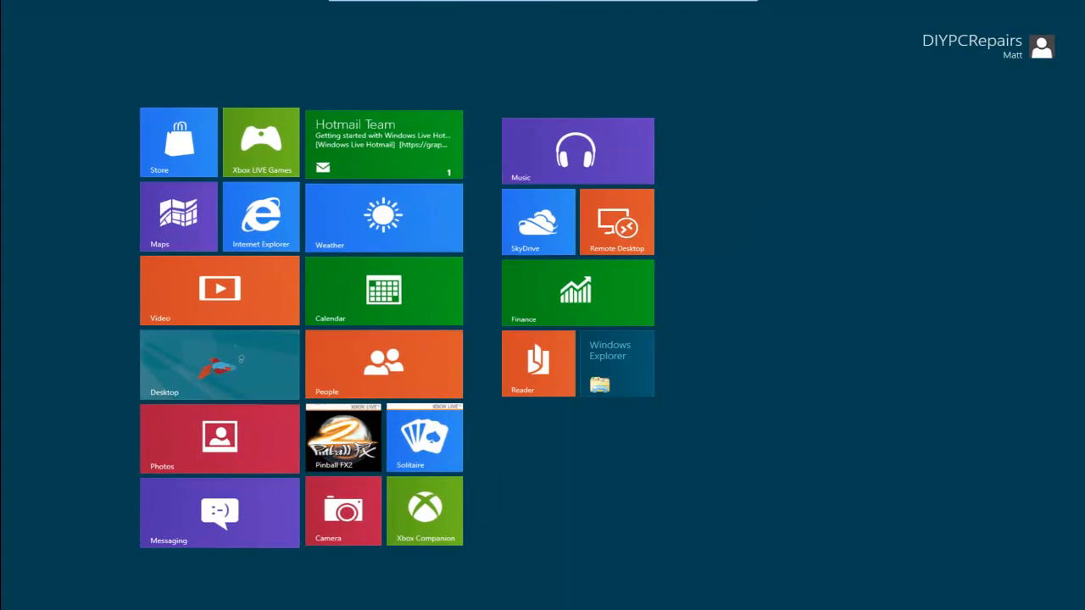